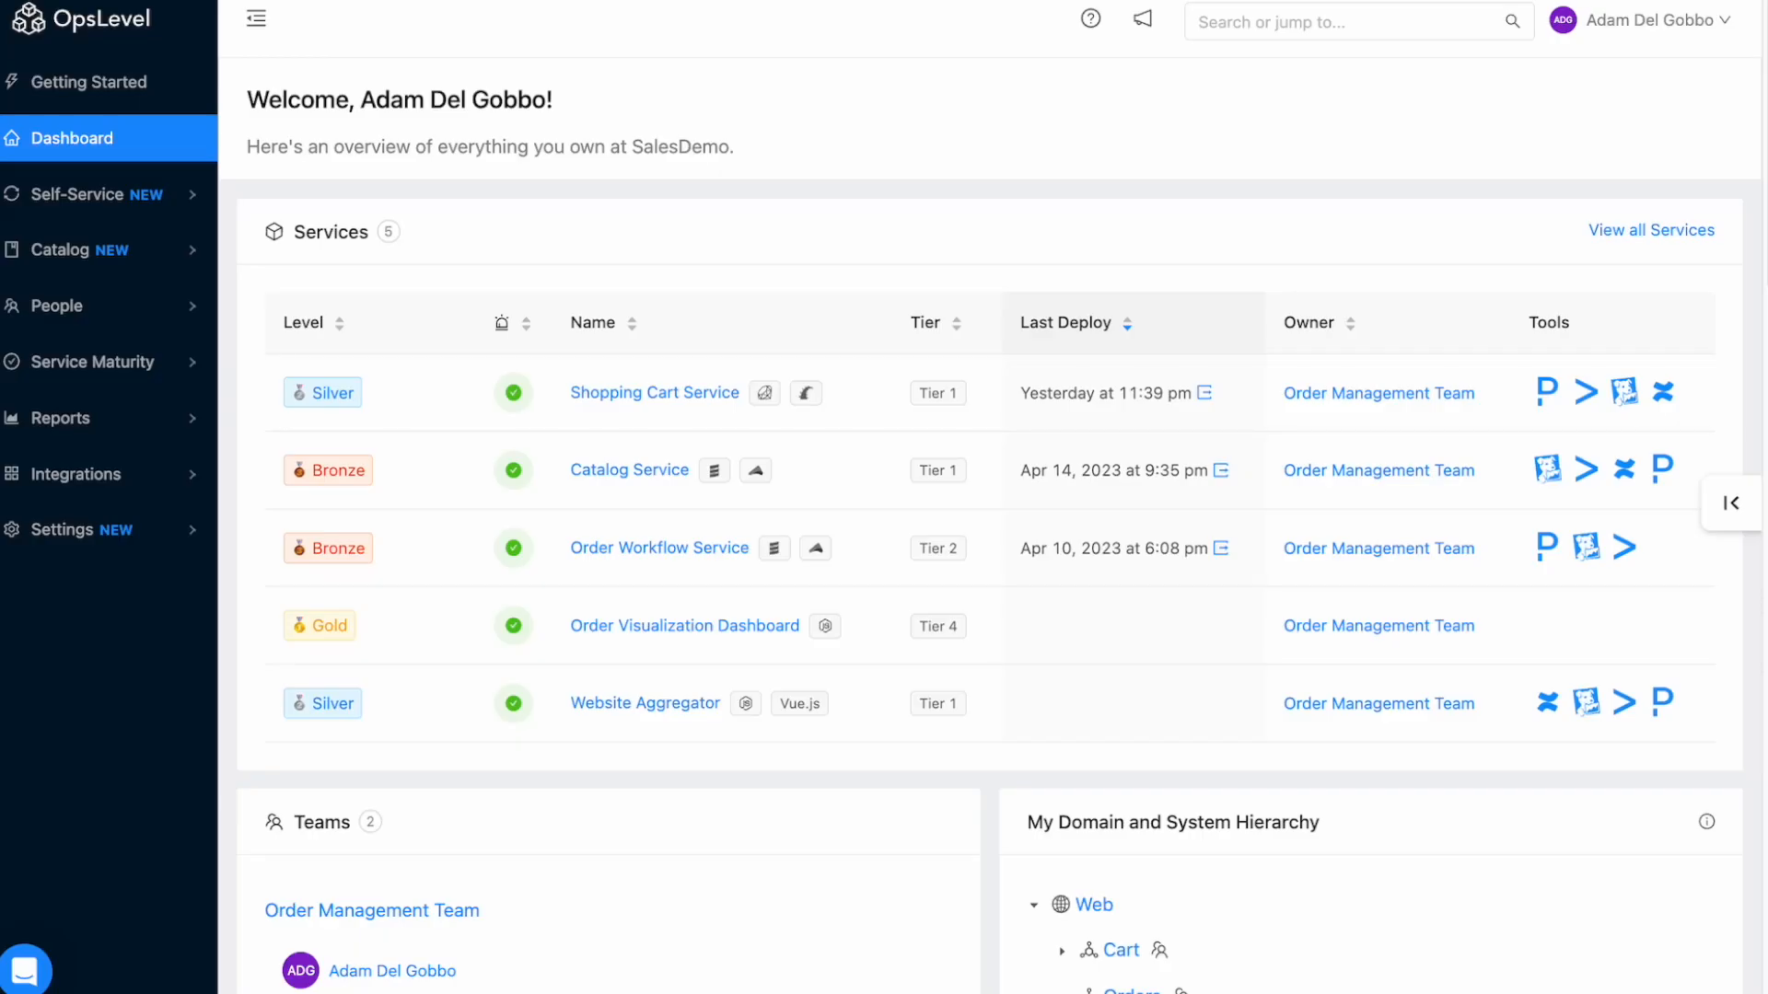
pyautogui.moveTo(964, 280)
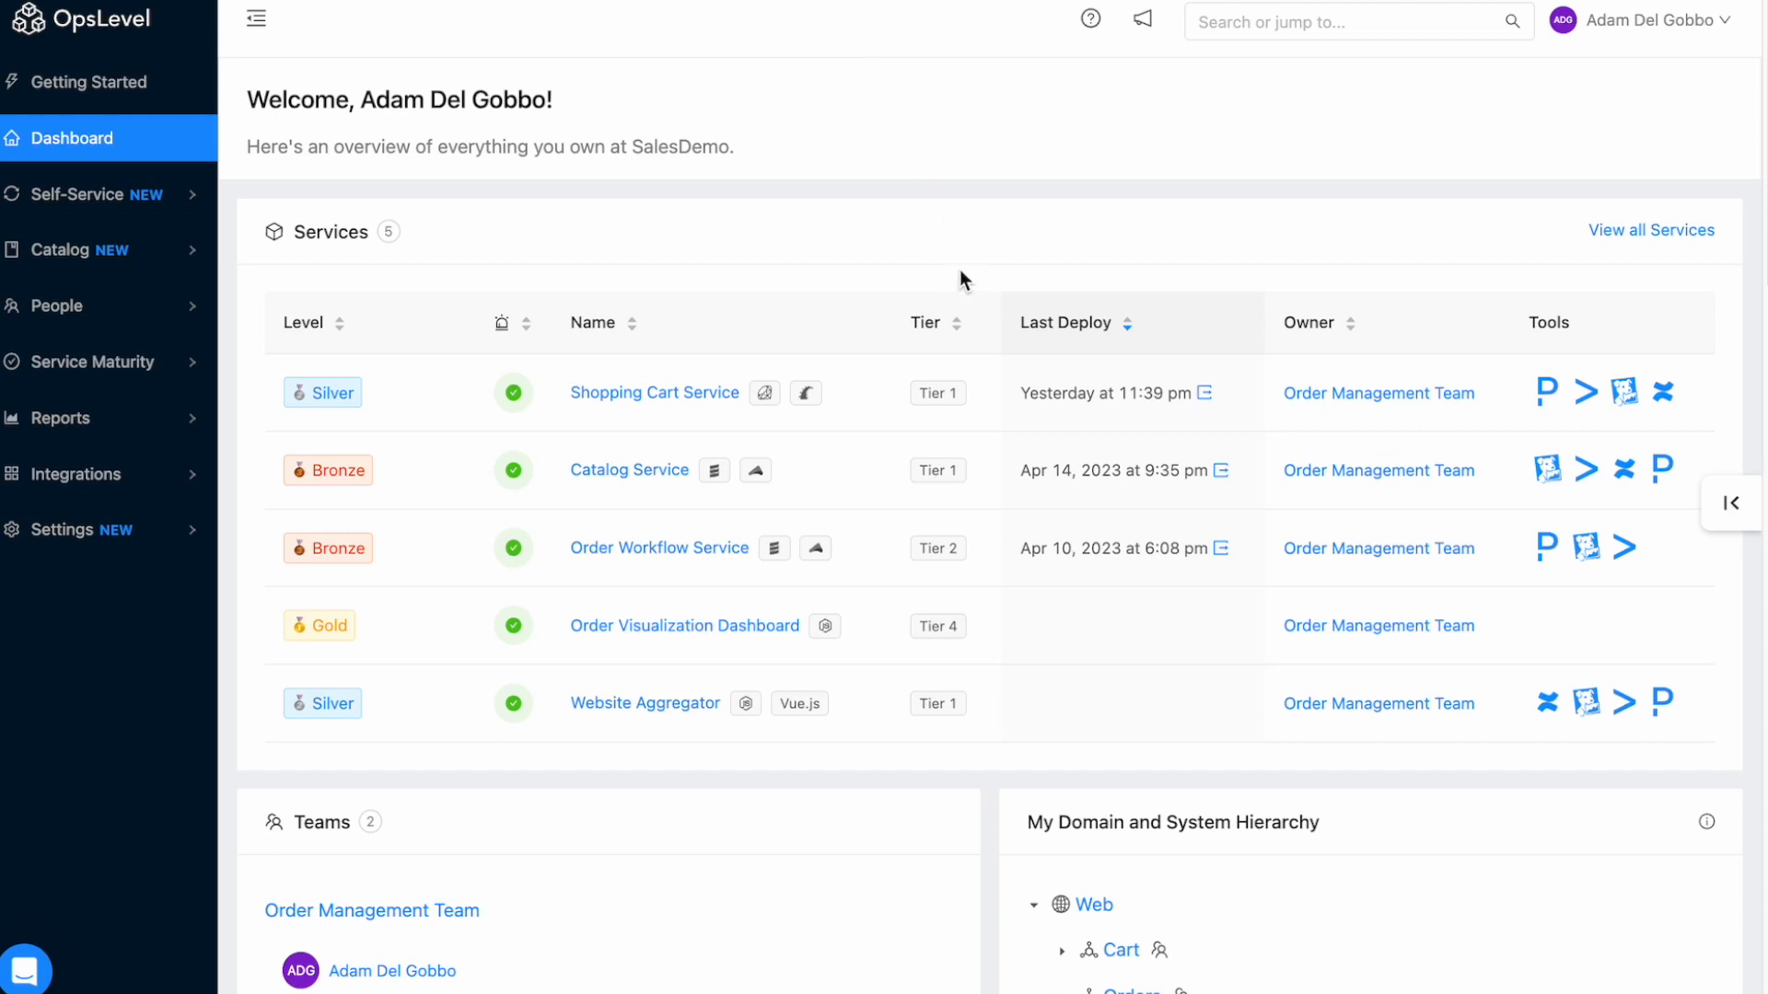
pyautogui.moveTo(708, 334)
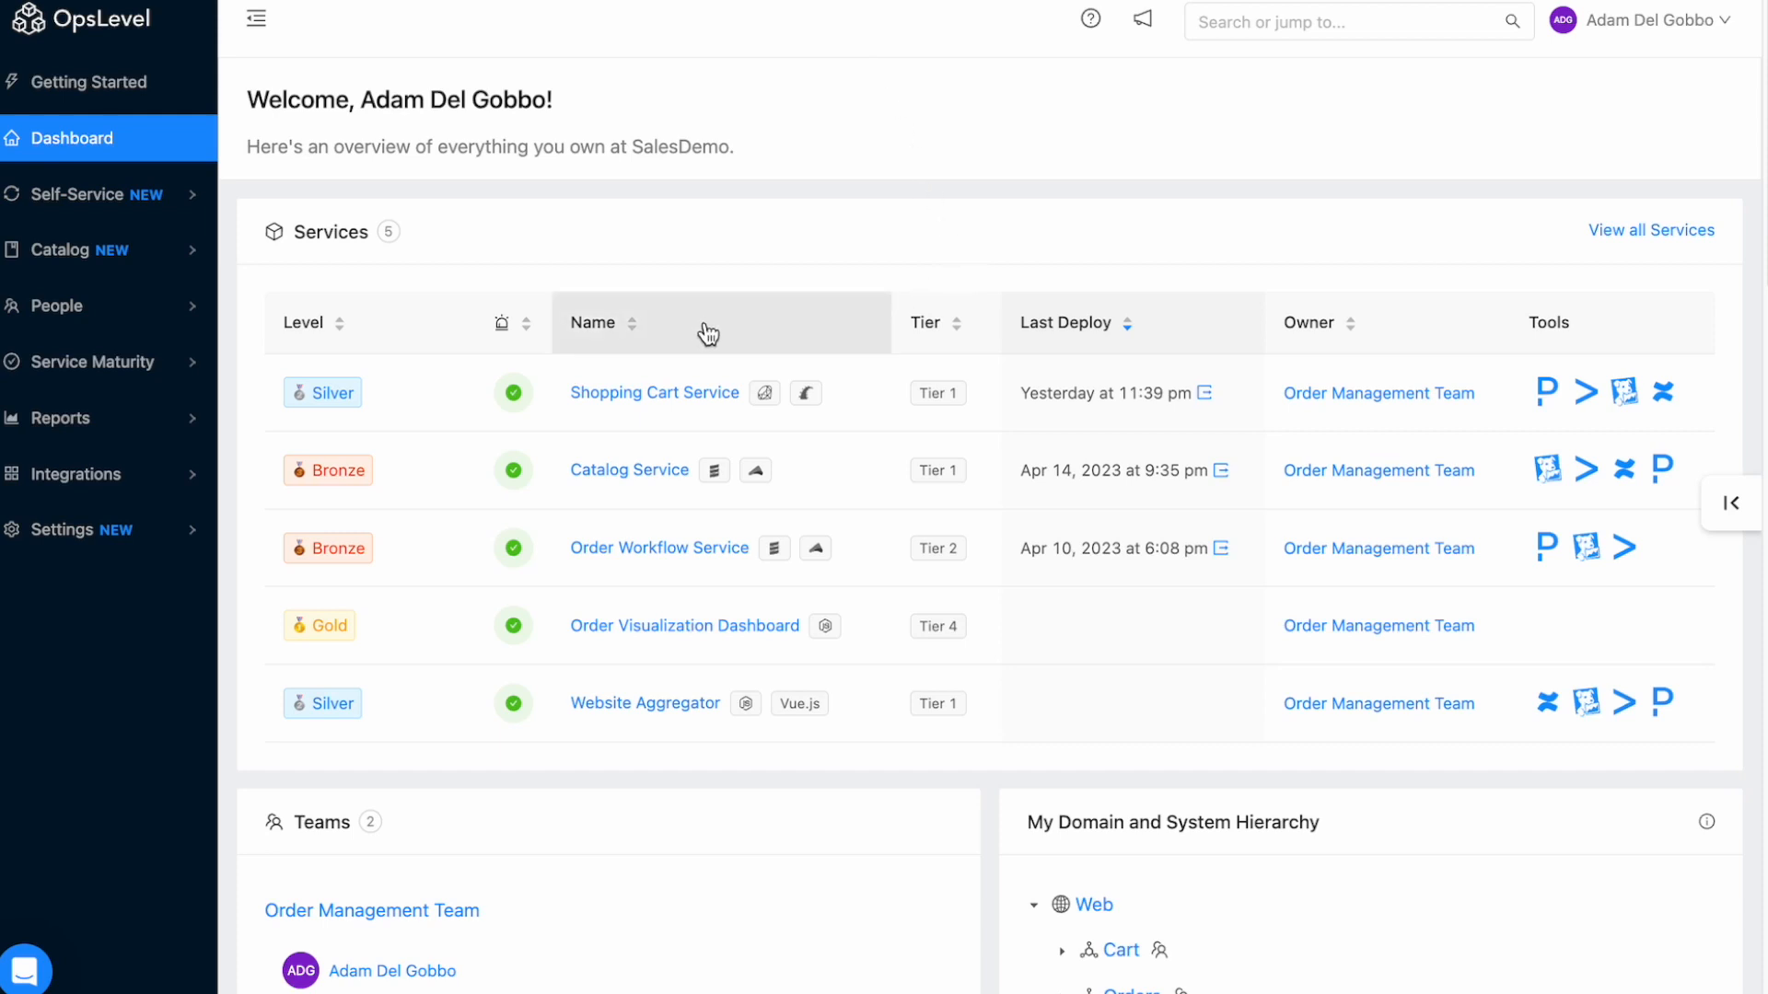
pyautogui.moveTo(649, 397)
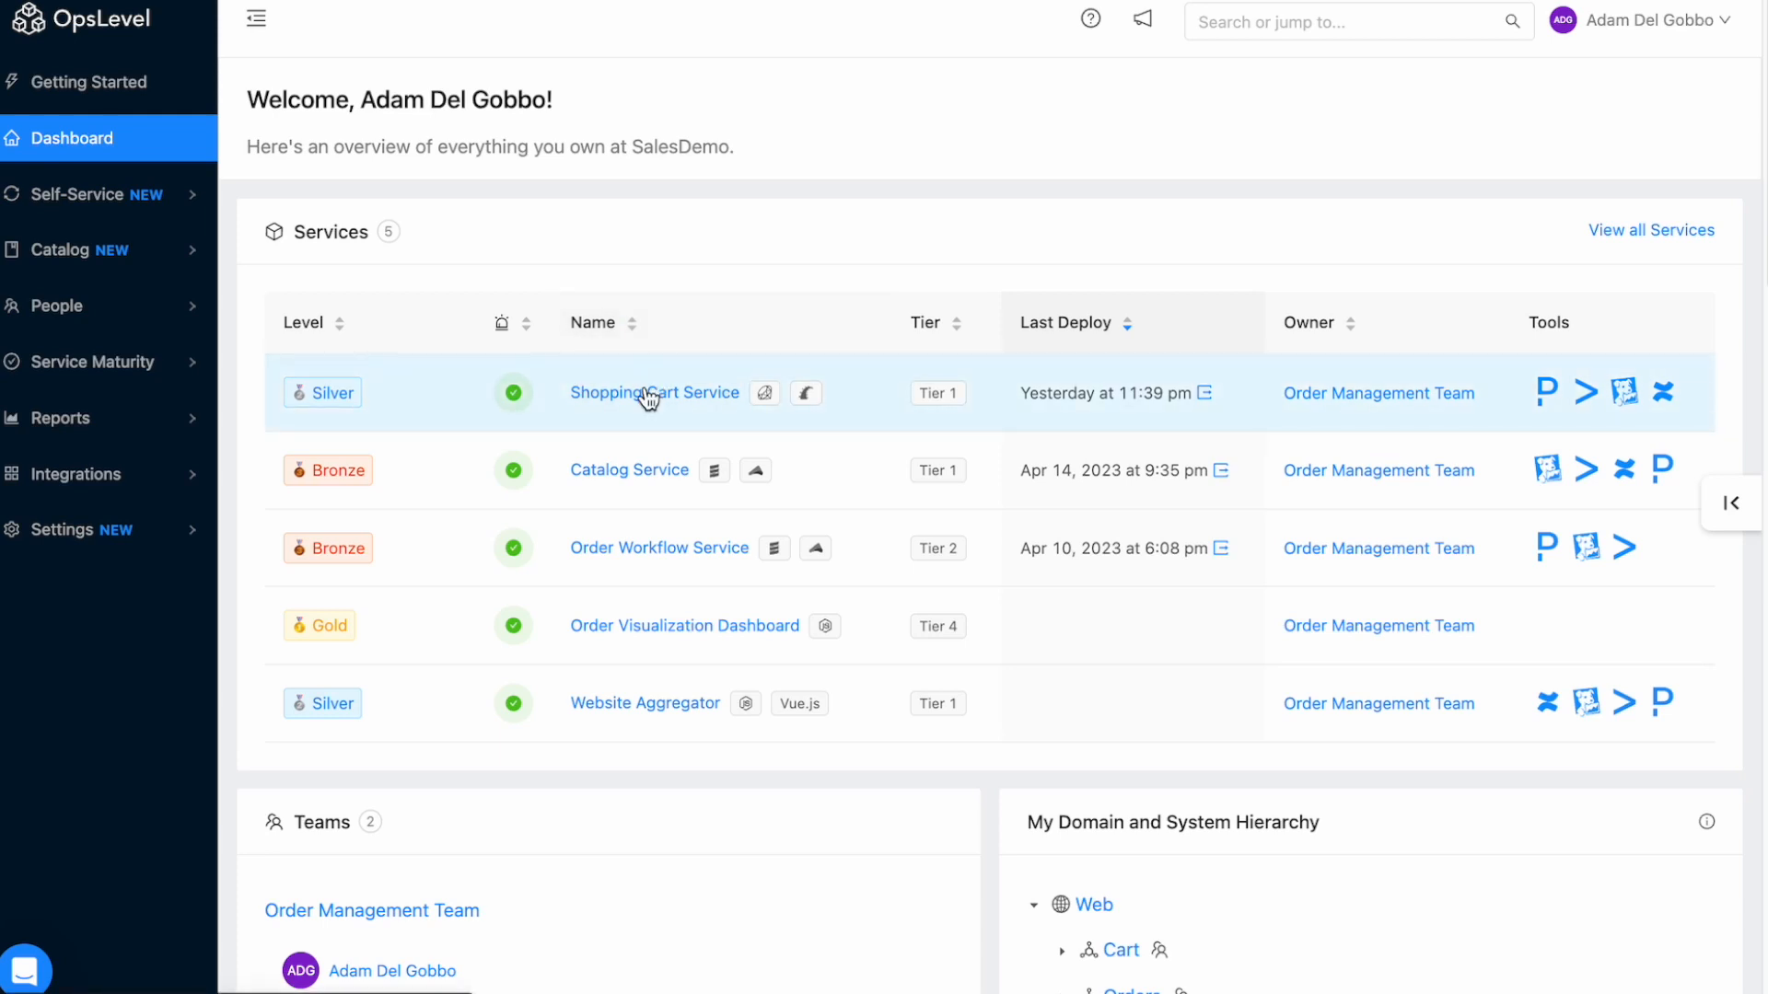
# Open the Shopping Cart Service from the dashboard's Services table.
pyautogui.click(655, 392)
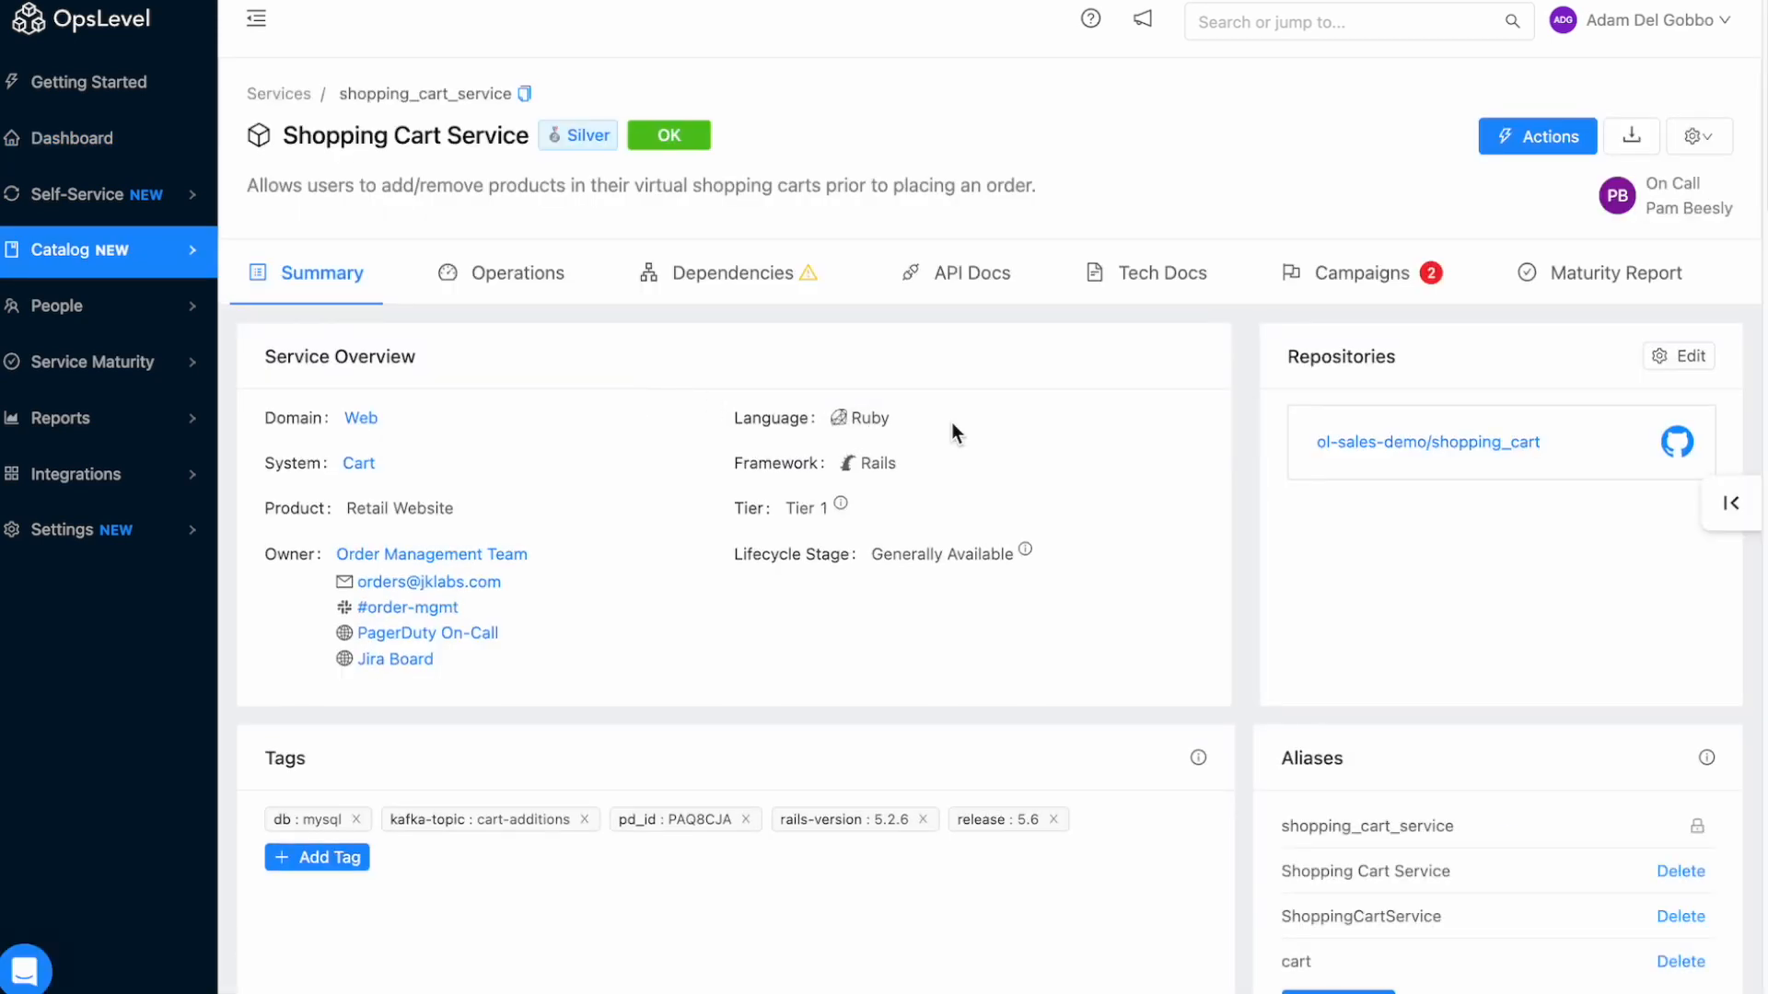
pyautogui.moveTo(1186, 431)
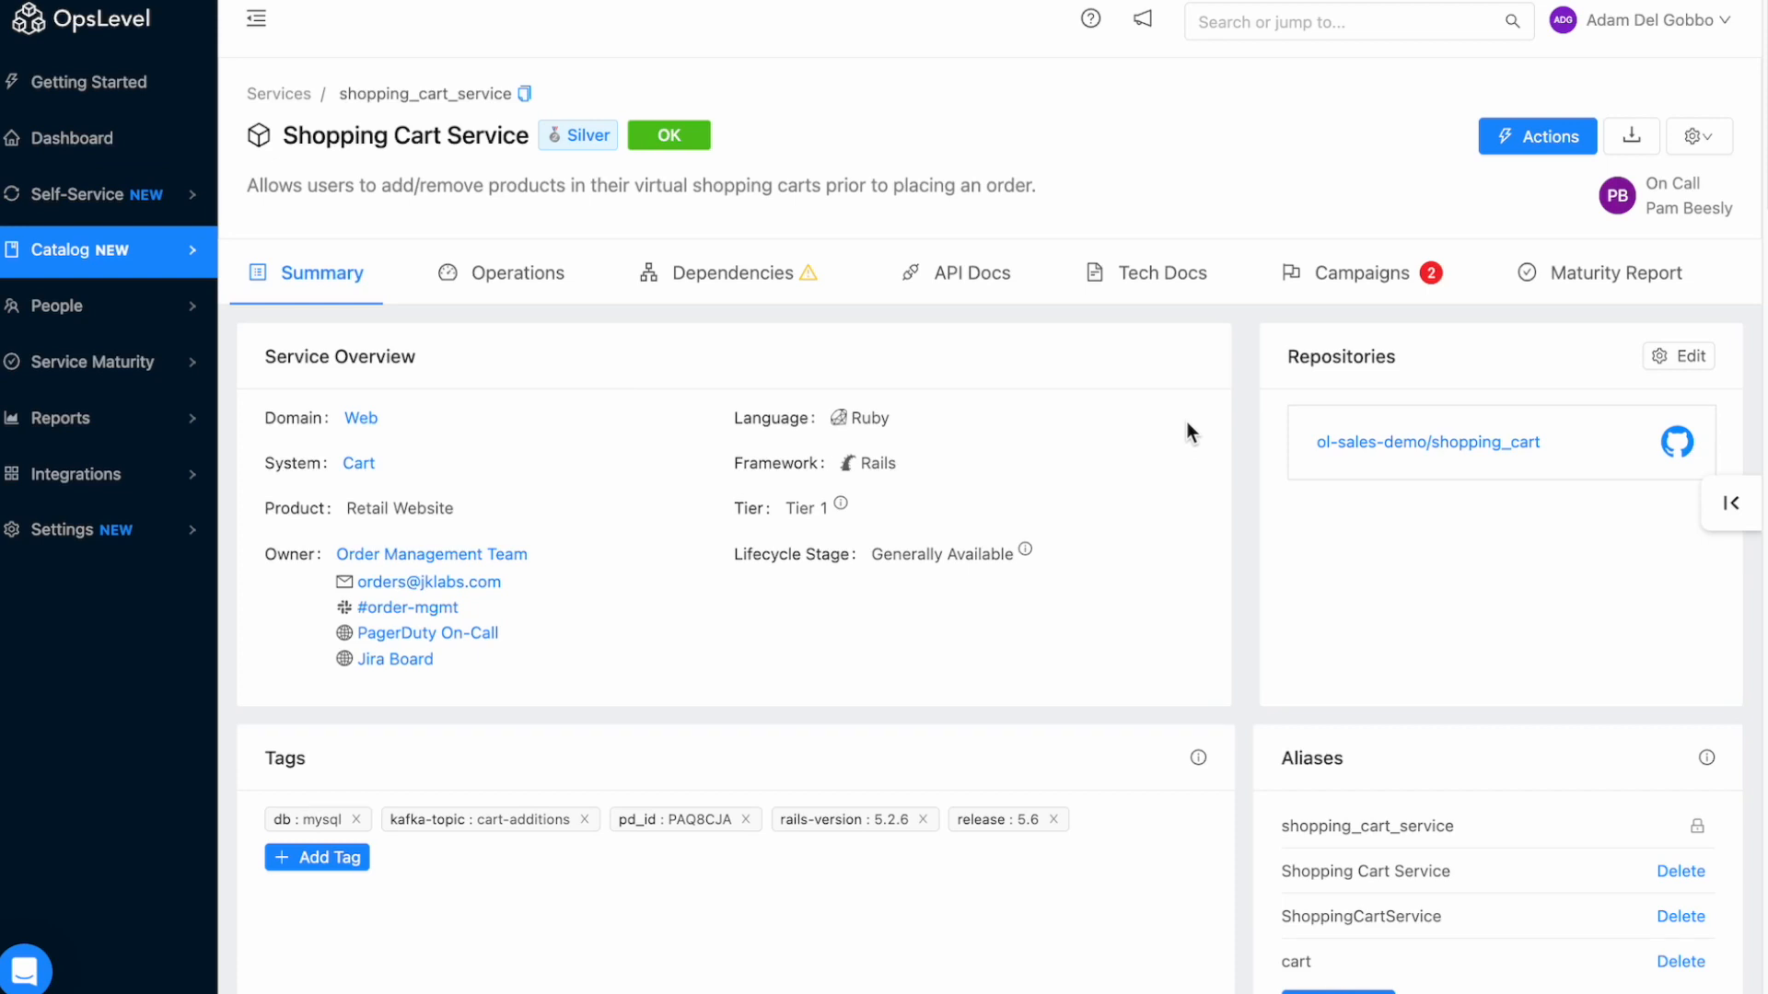
pyautogui.moveTo(1512, 307)
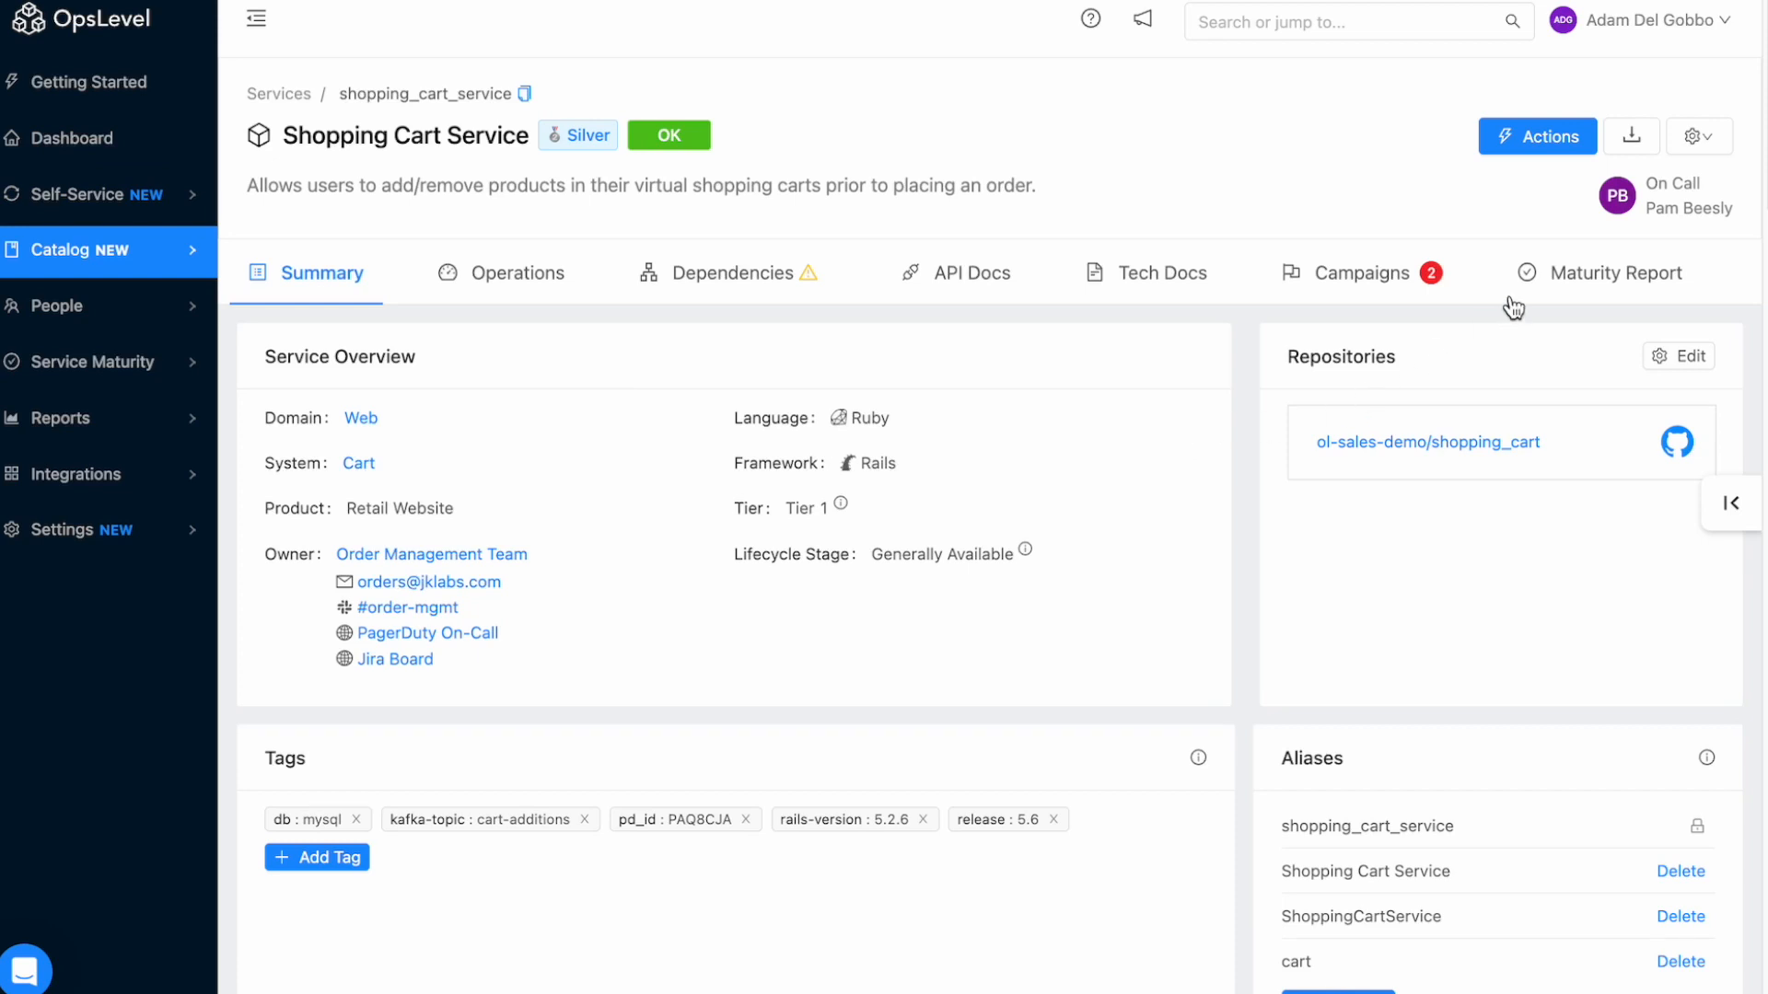
# Show the Shopping Cart Service maturity report: Silver level, 25 of 30 checks passing.
pyautogui.click(1613, 271)
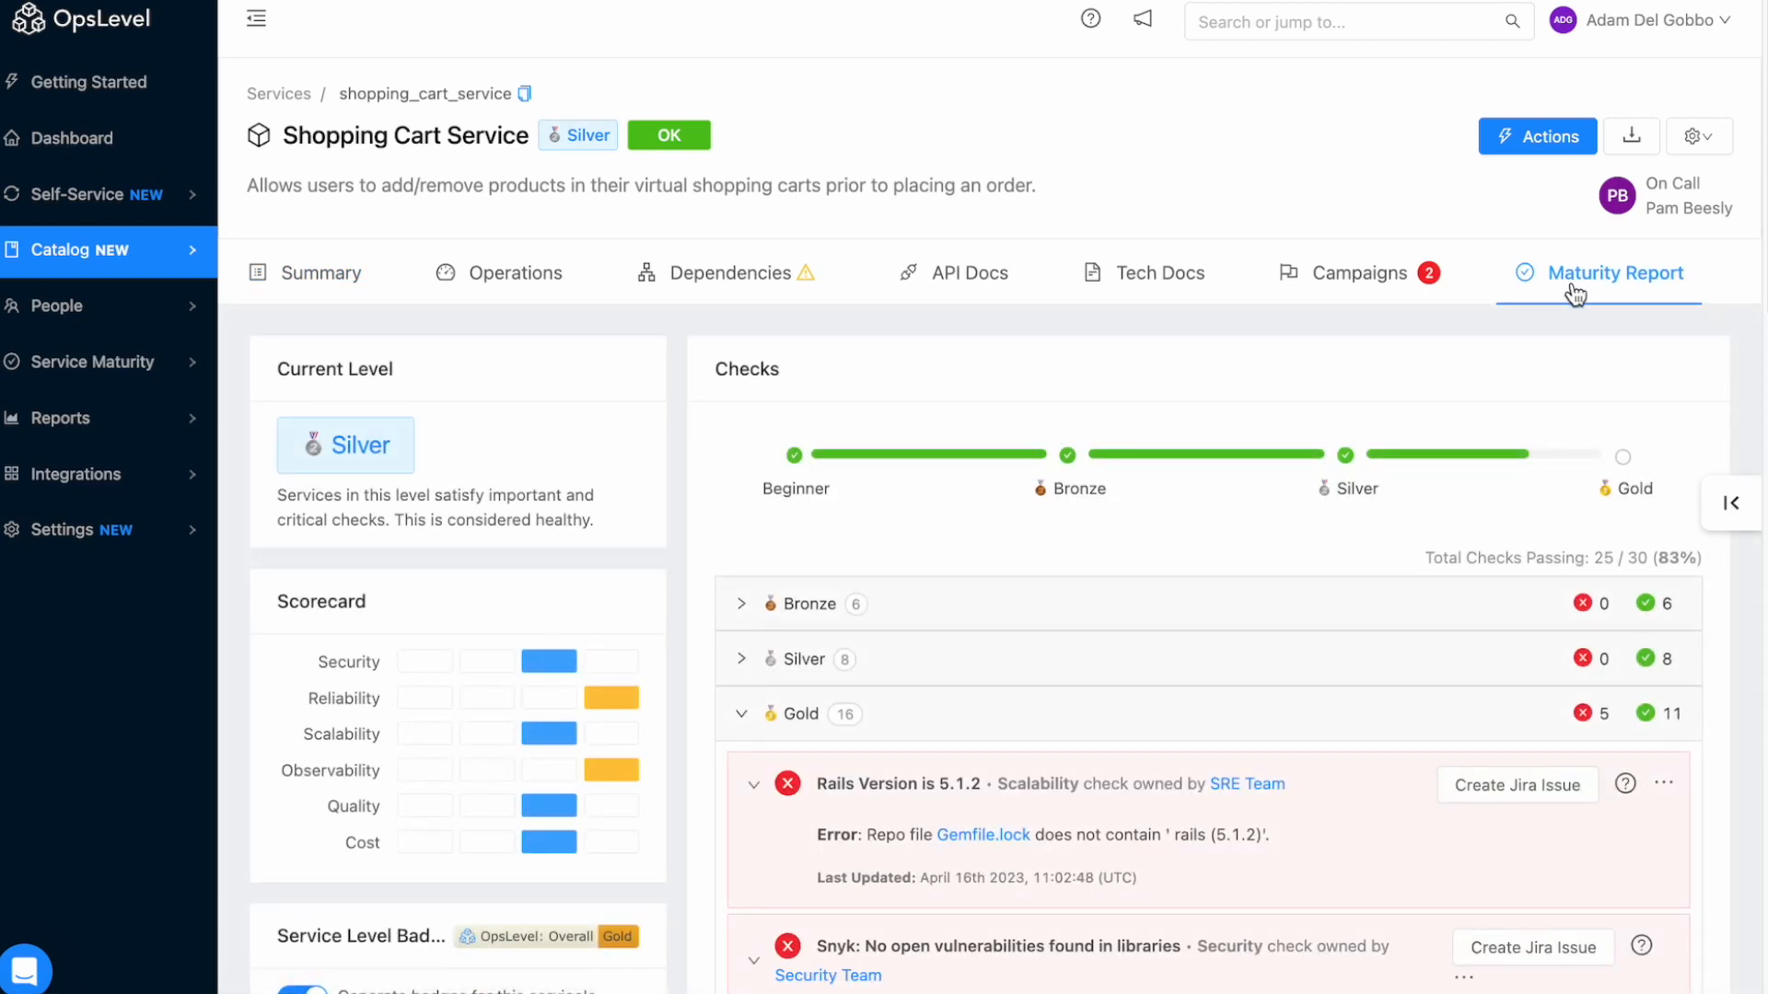
pyautogui.moveTo(1471, 457)
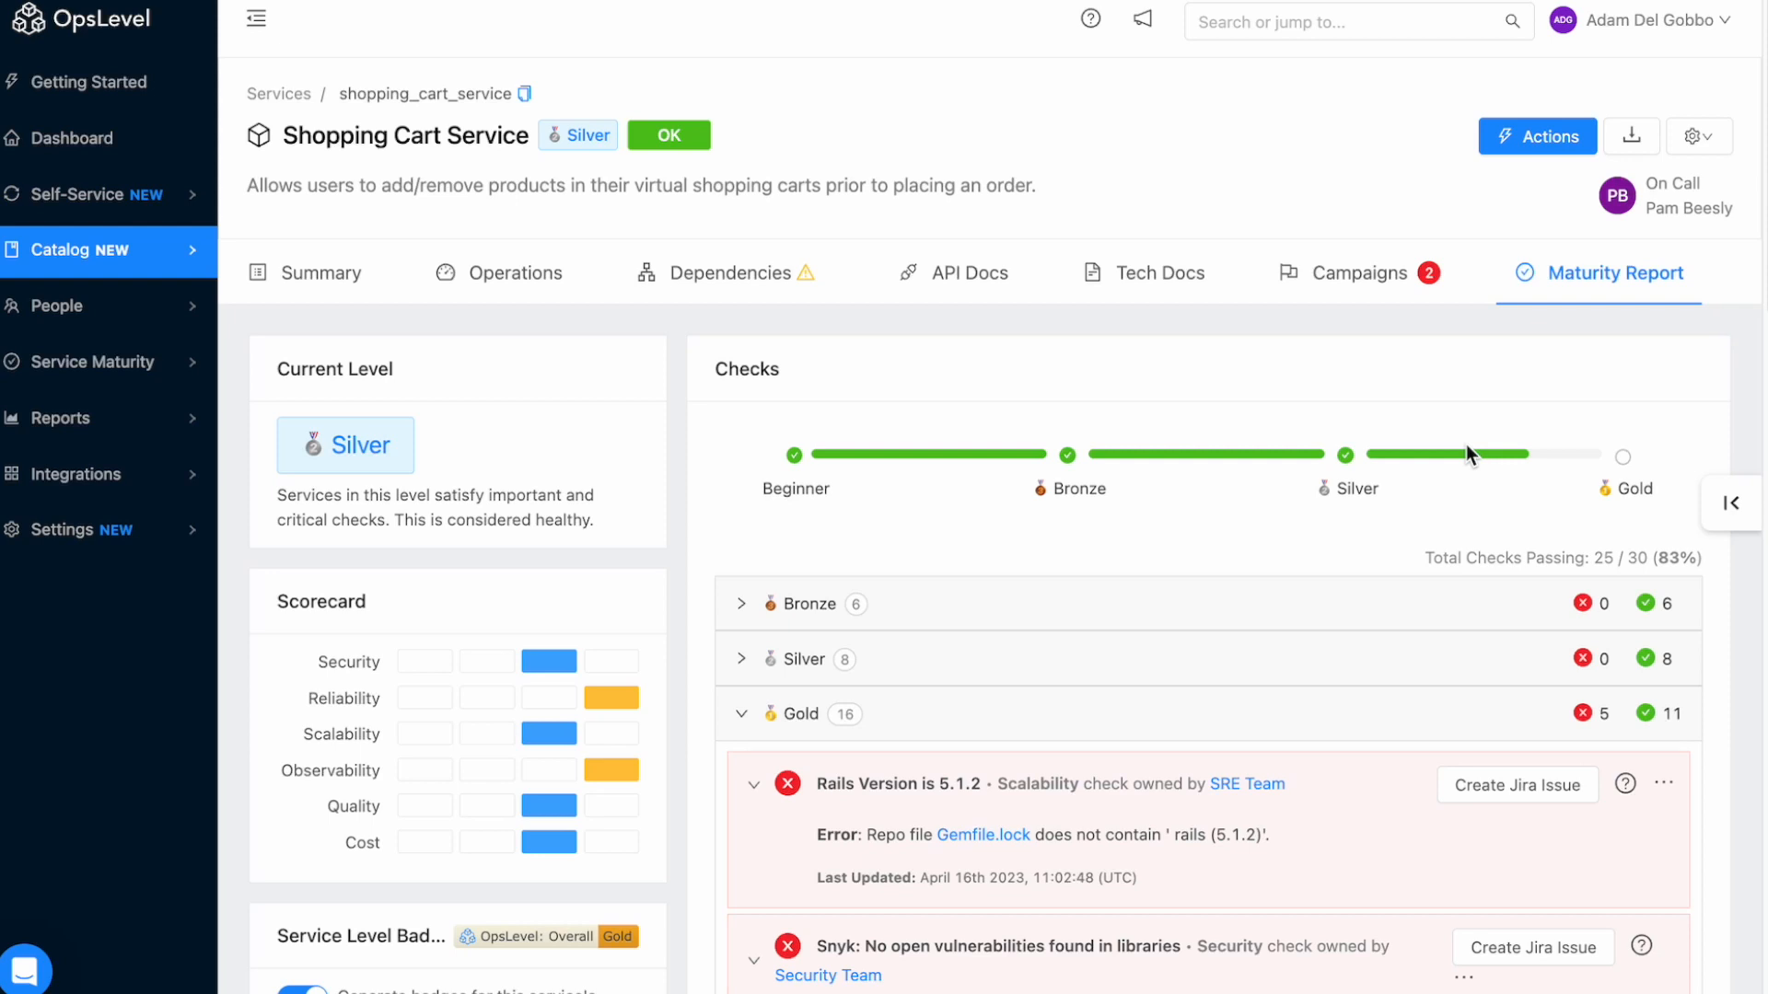
pyautogui.moveTo(1440, 479)
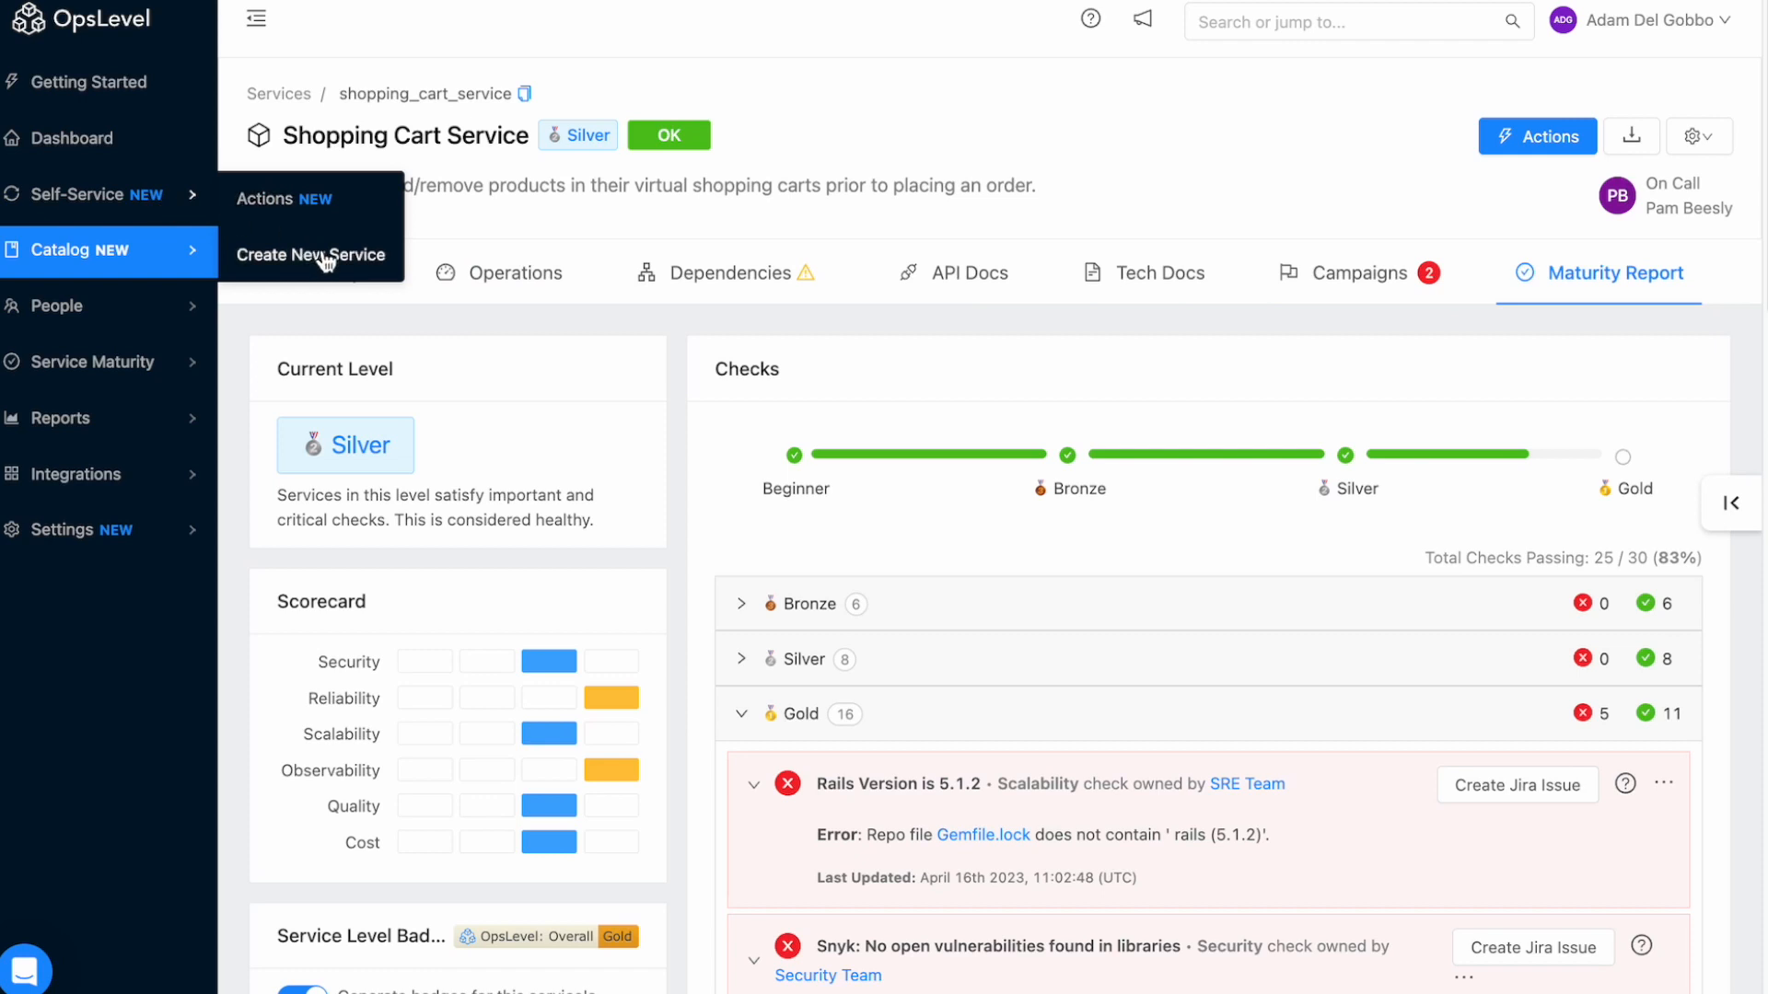
# Go to the service templates and start a new service from the Python template.
pyautogui.click(312, 254)
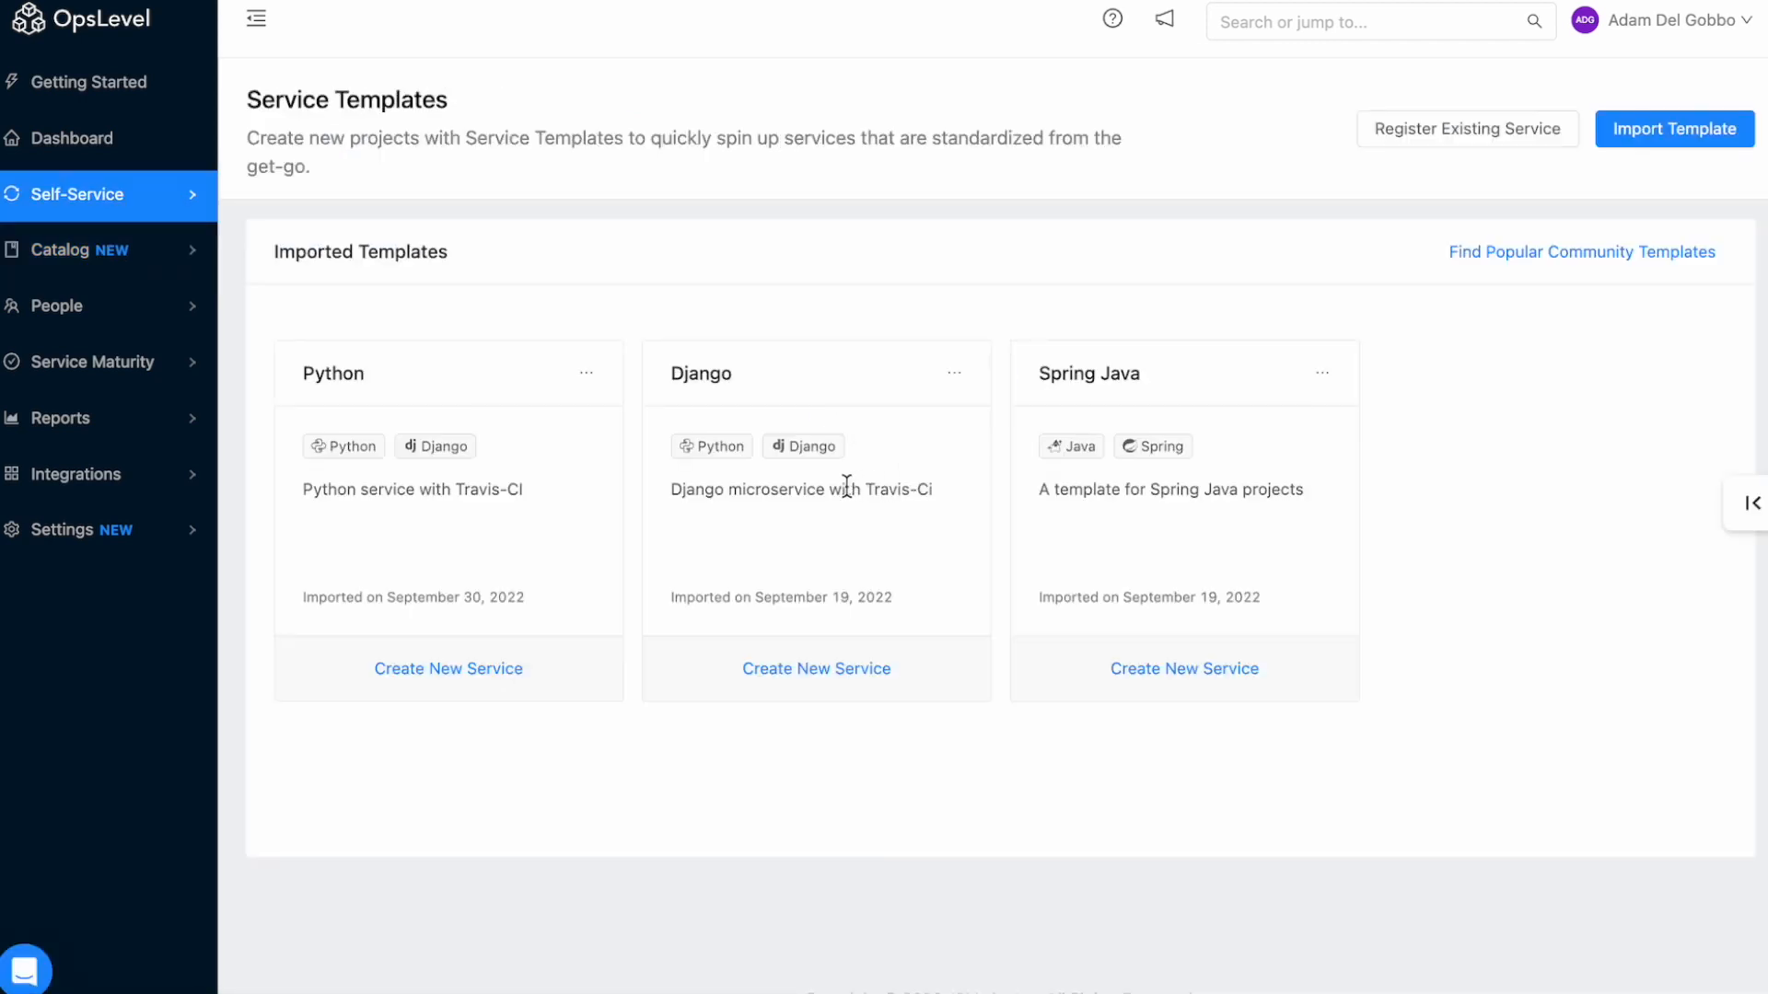
pyautogui.moveTo(461, 691)
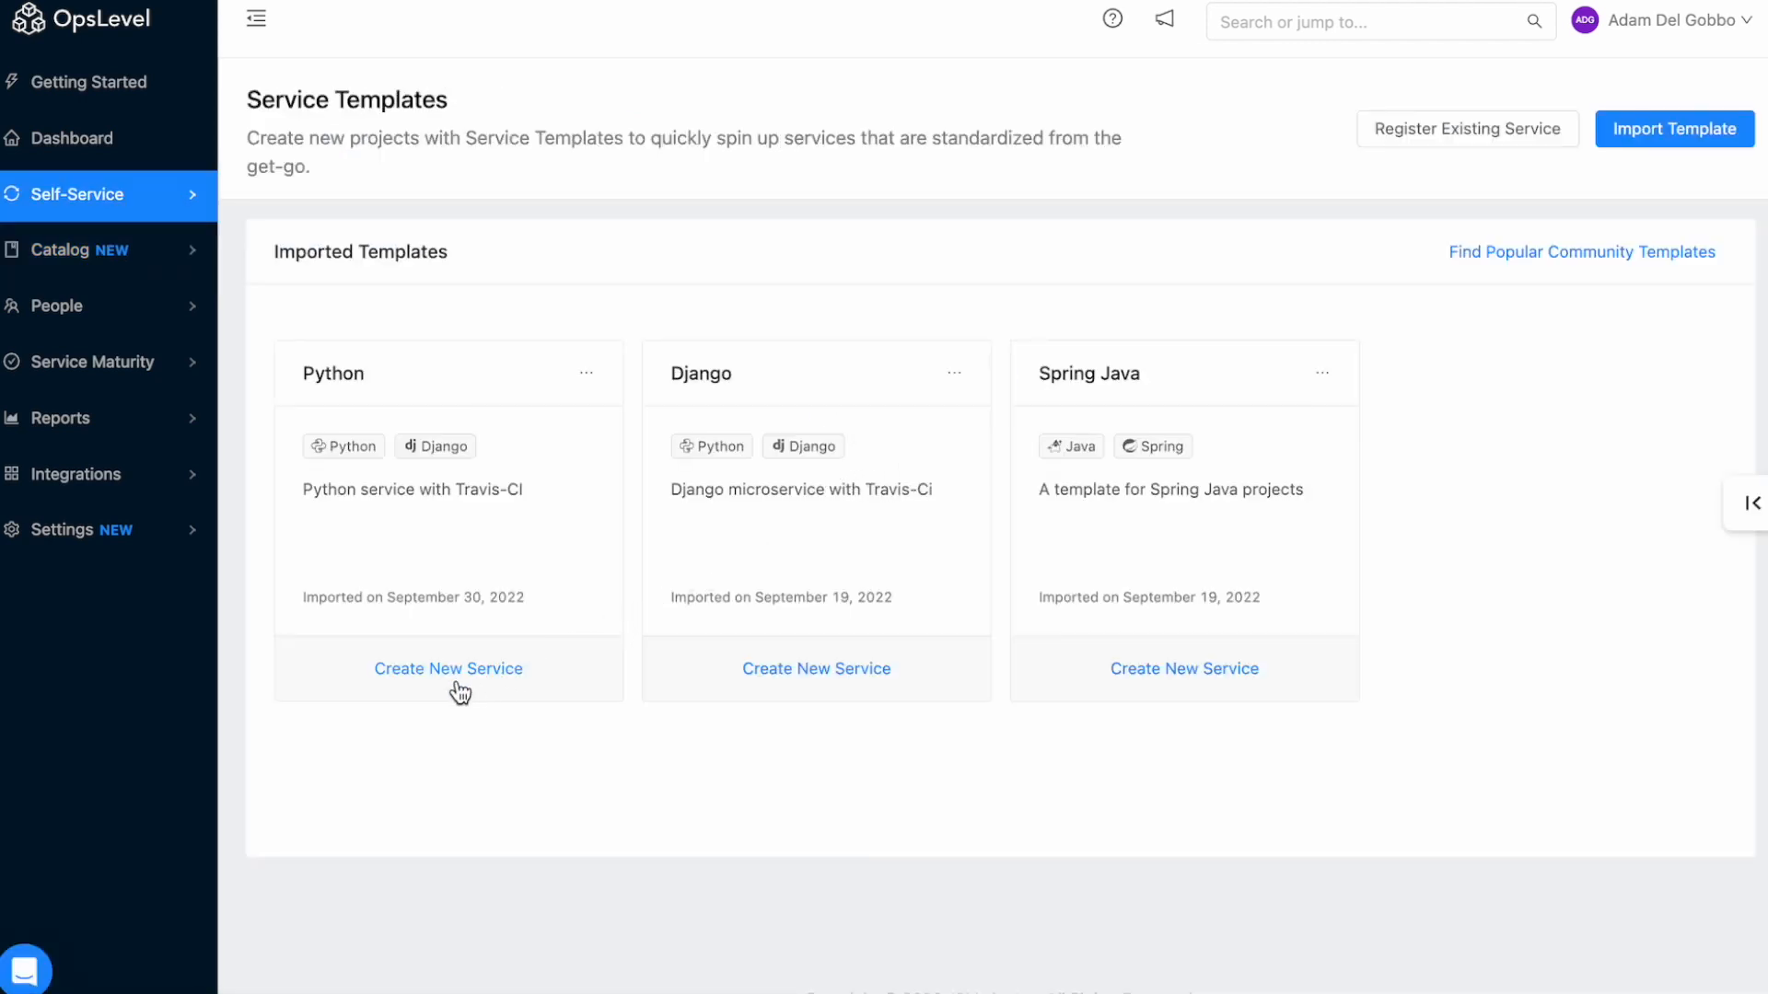
pyautogui.click(447, 668)
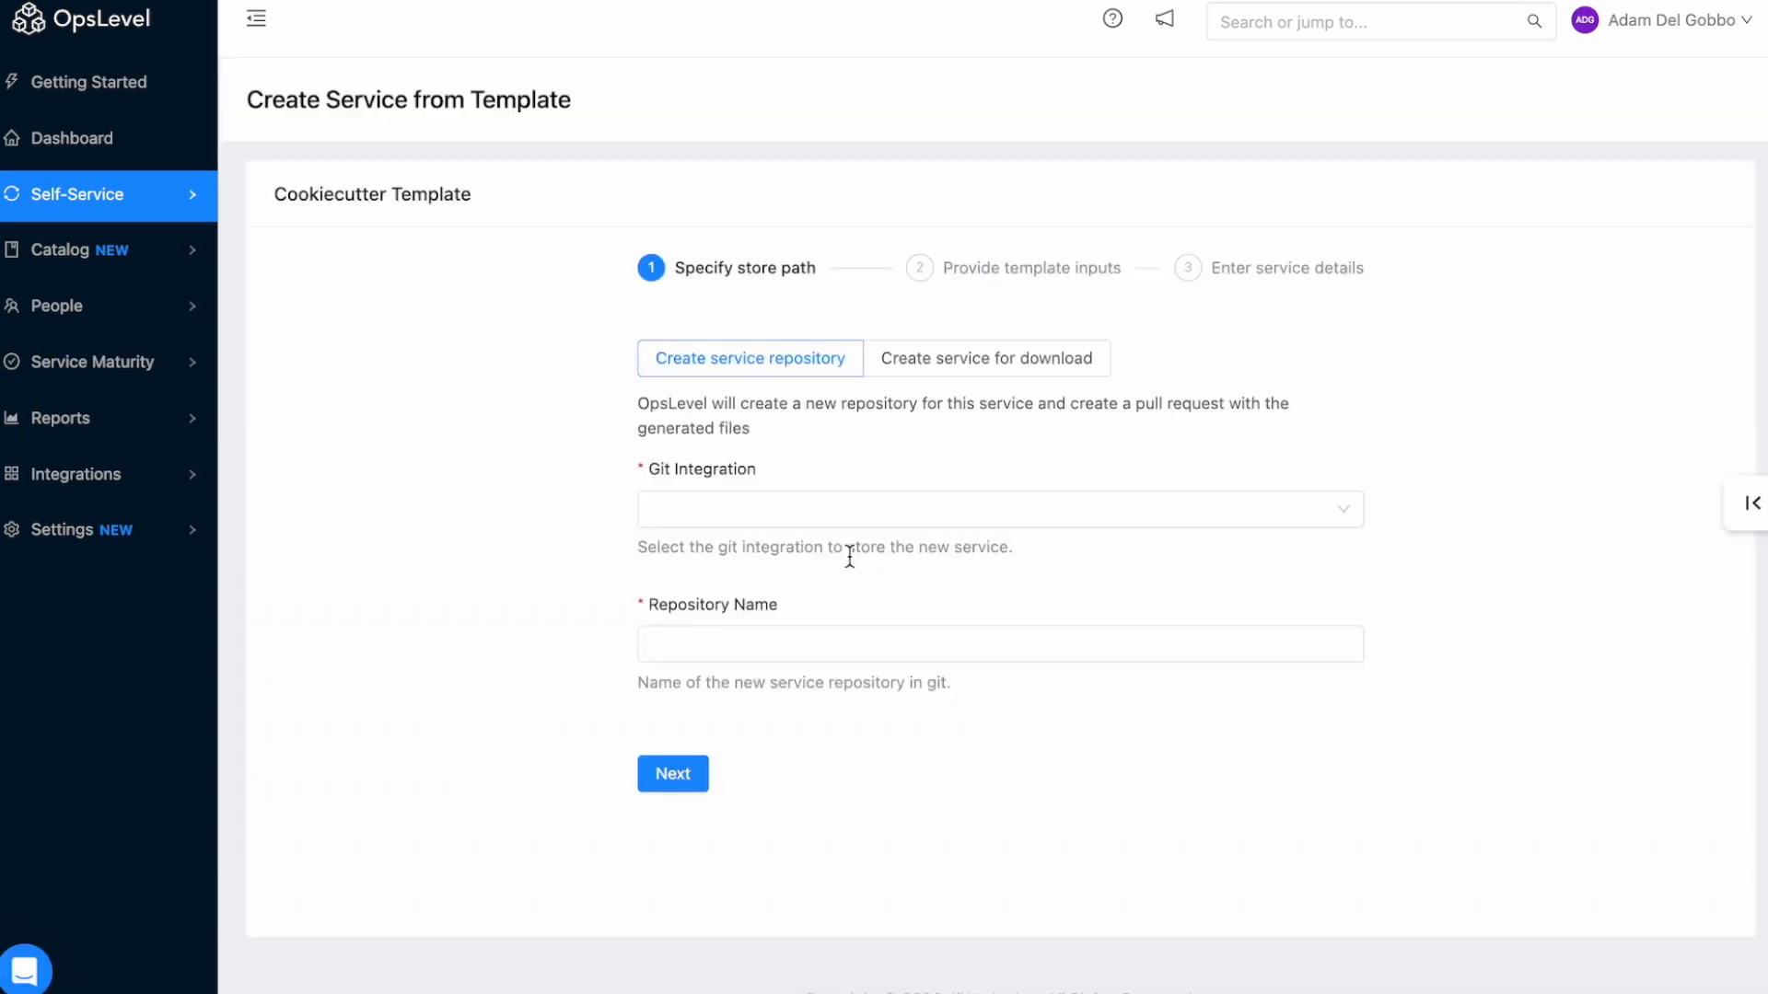
# Store the service as repository 'Coupon' in the ol-sales-demo GitHub integration and continue.
pyautogui.click(997, 508)
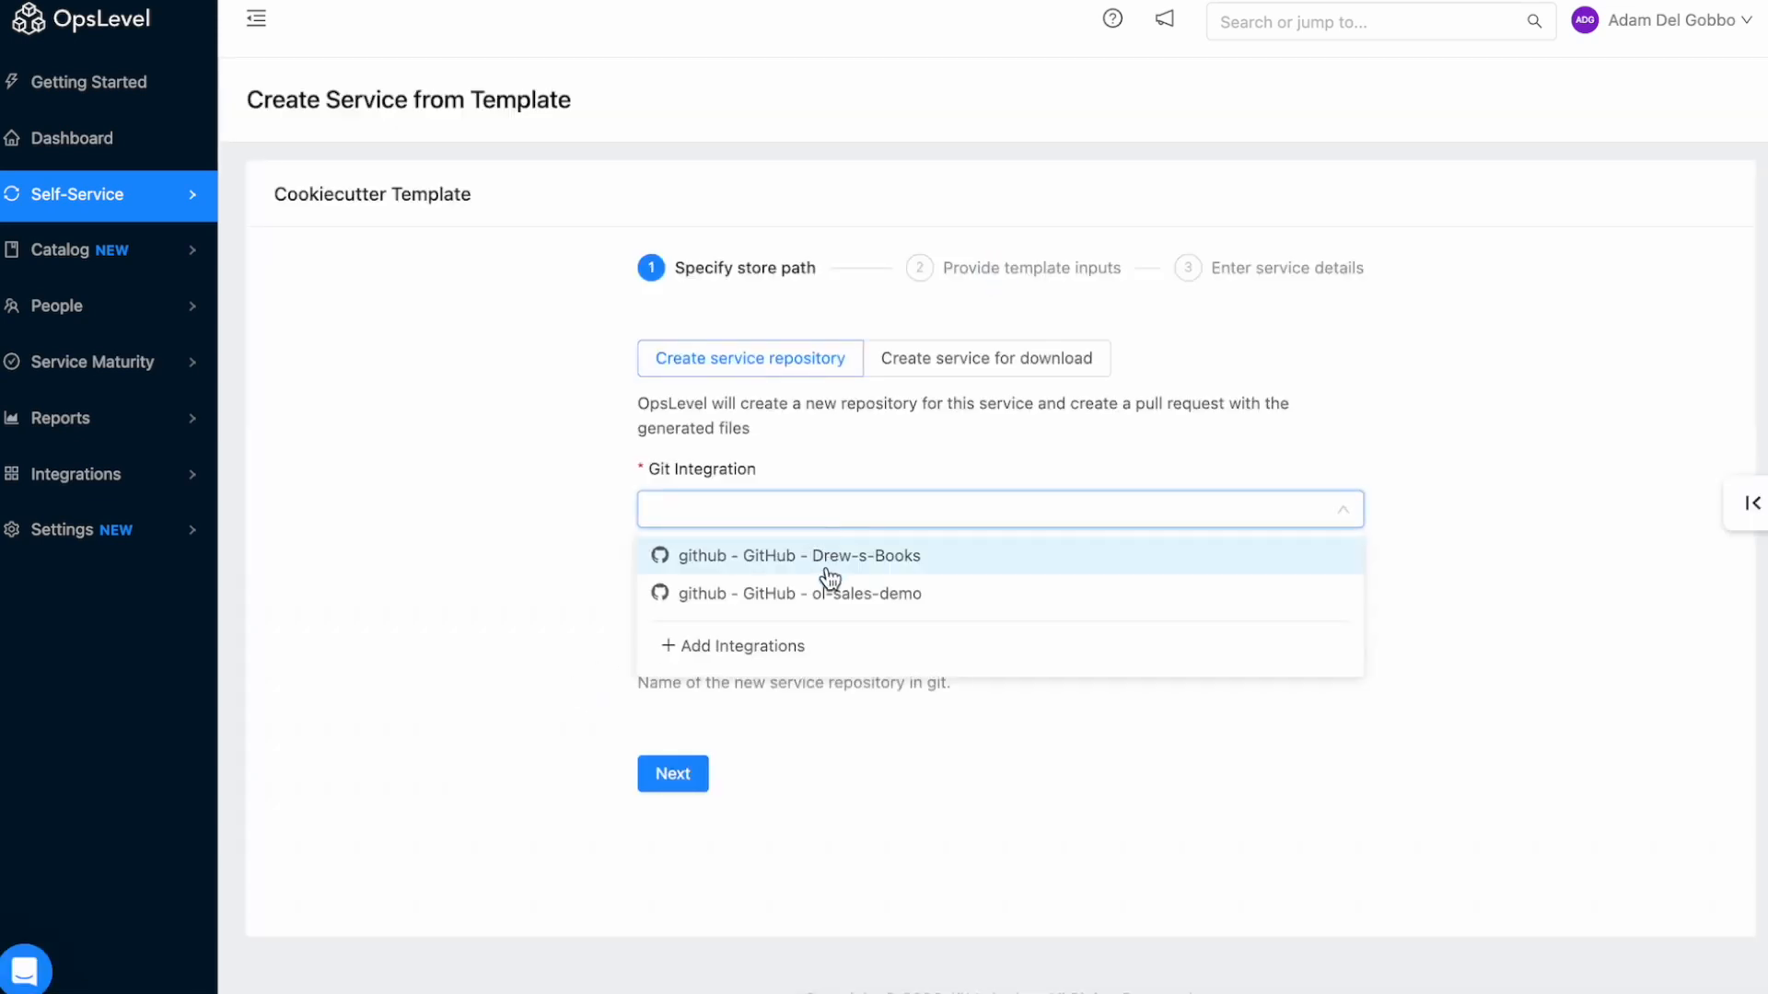
pyautogui.click(798, 593)
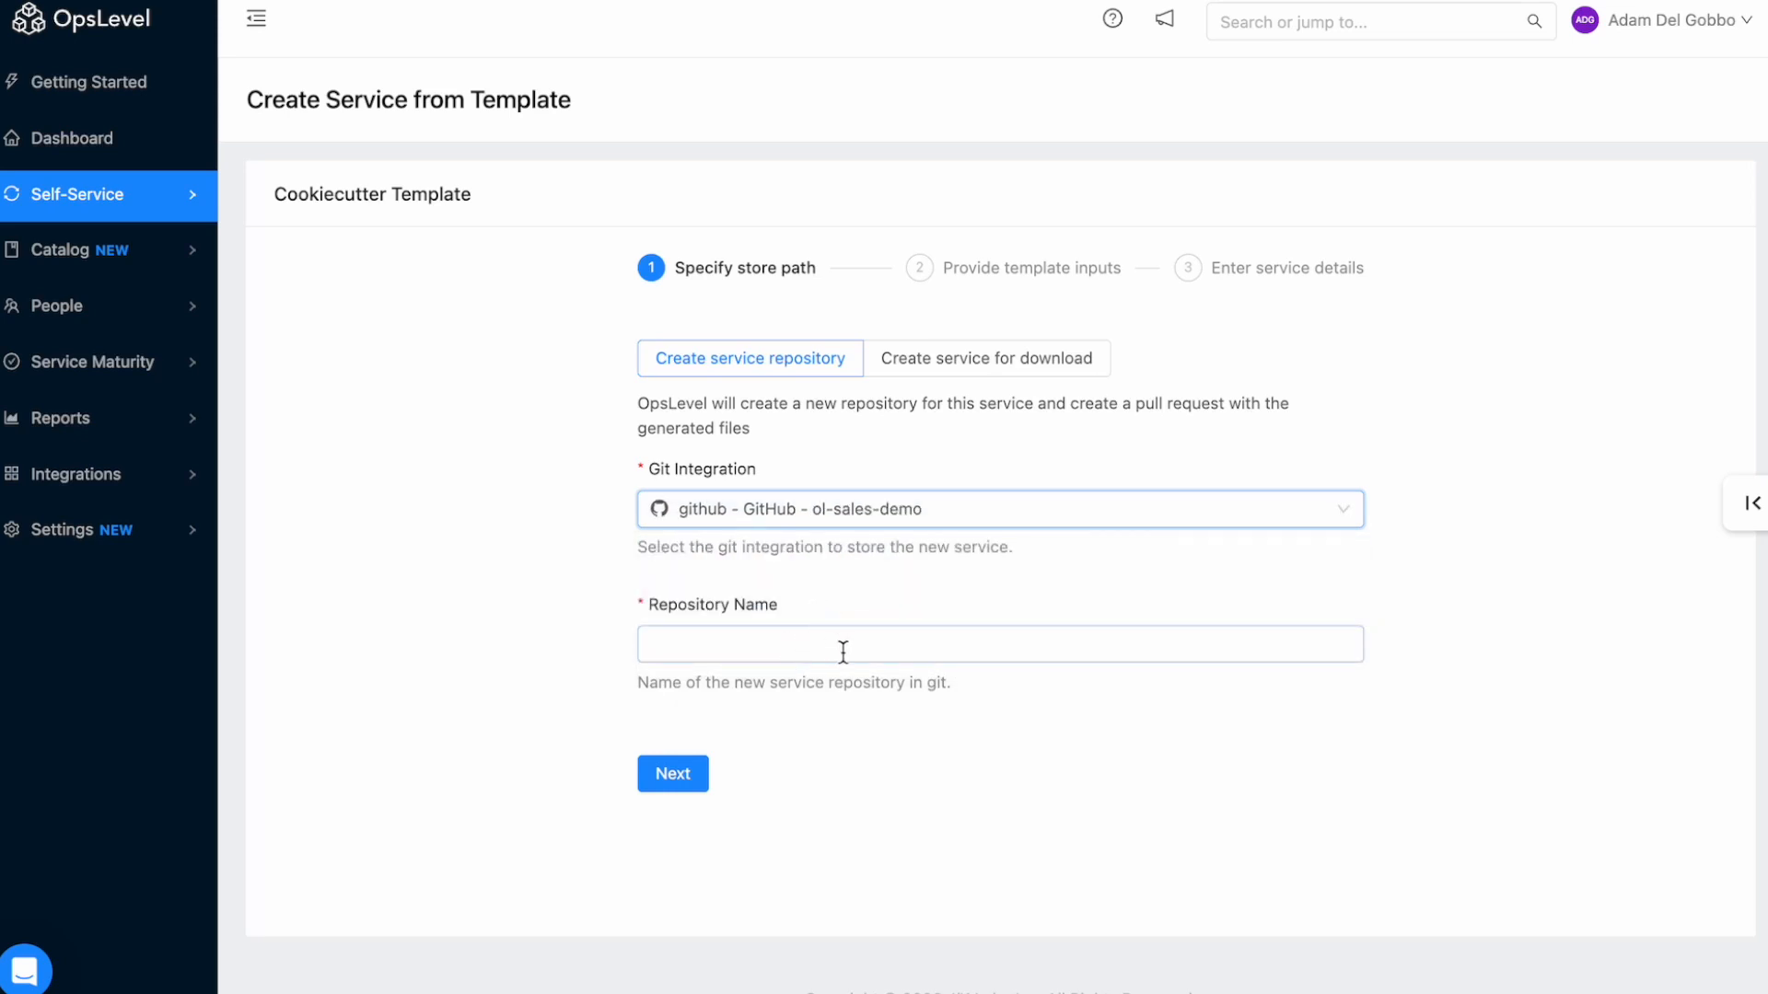
pyautogui.write('Cou')
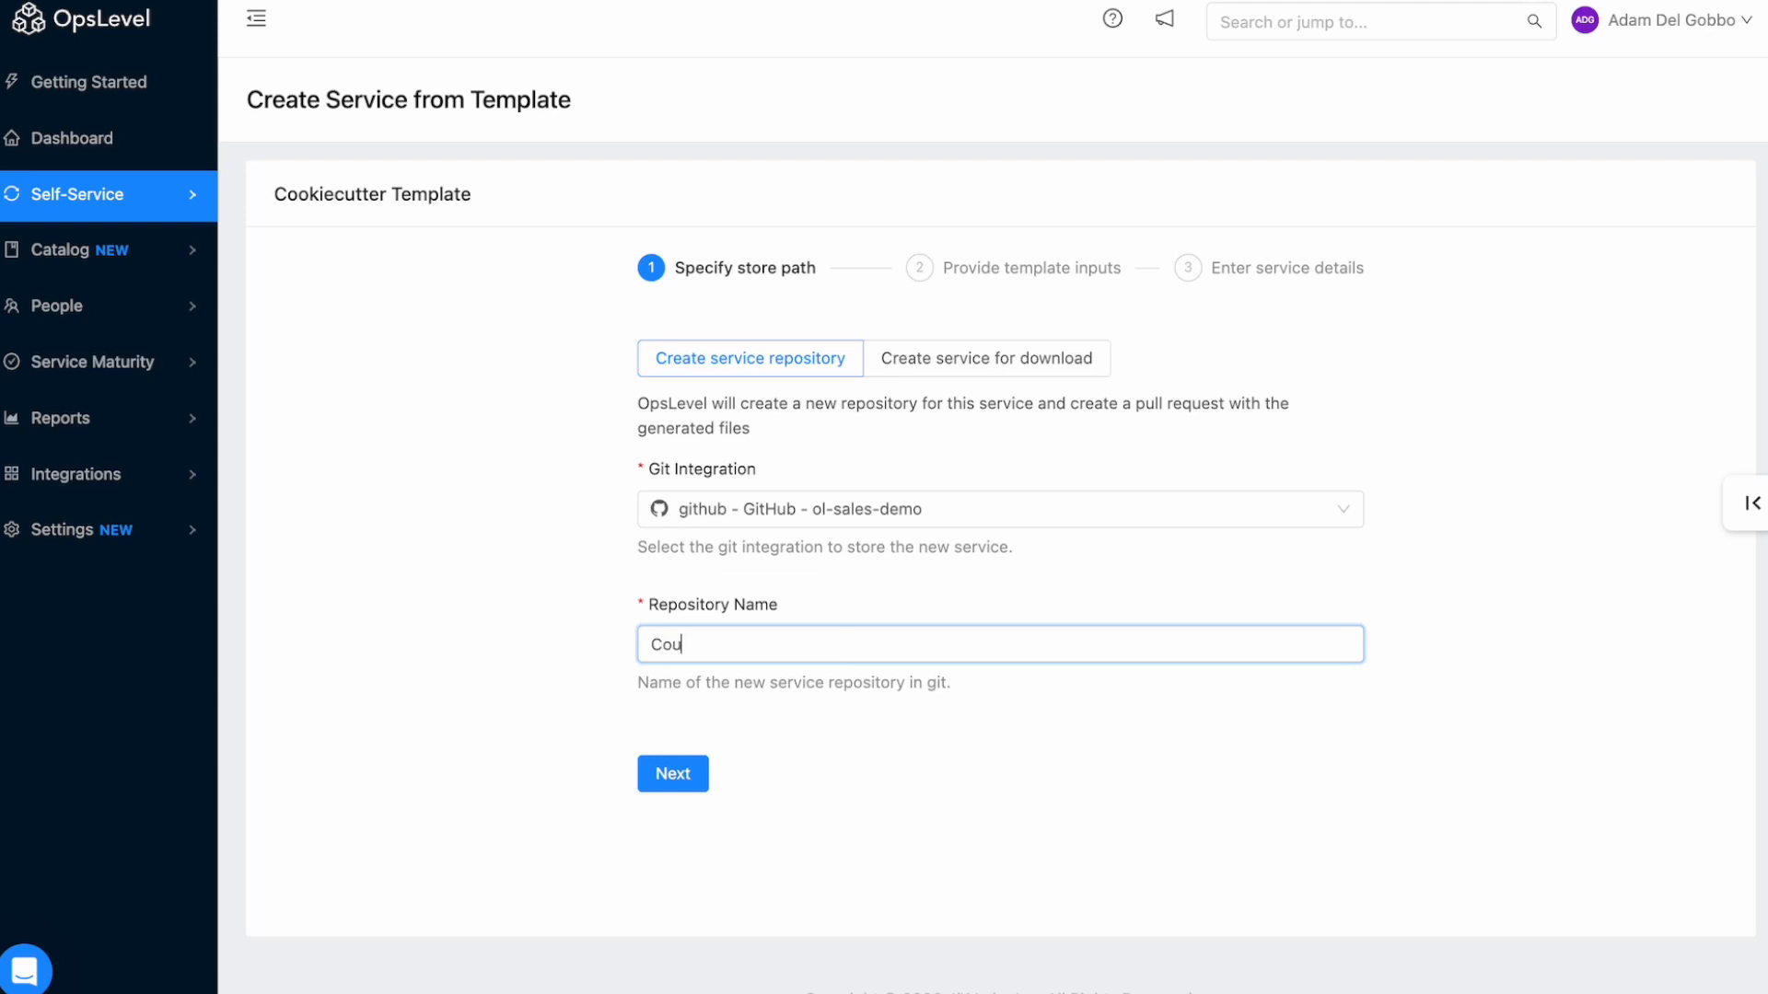
pyautogui.write('po')
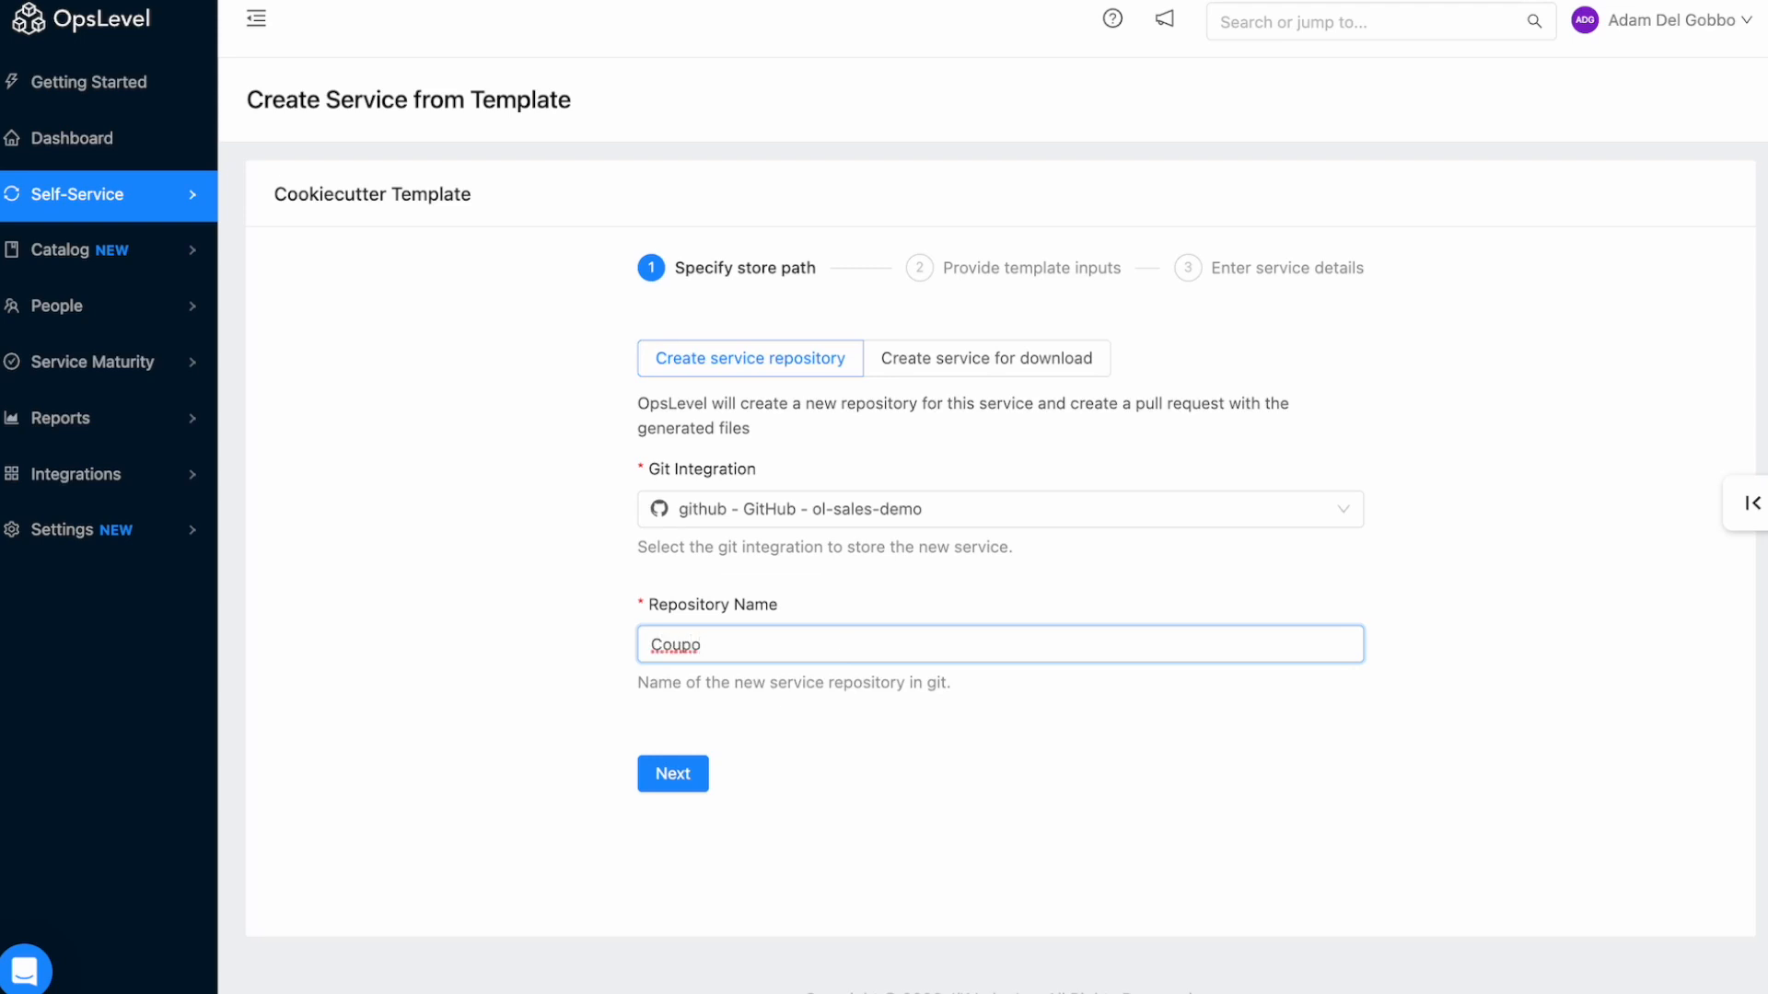
pyautogui.write('n')
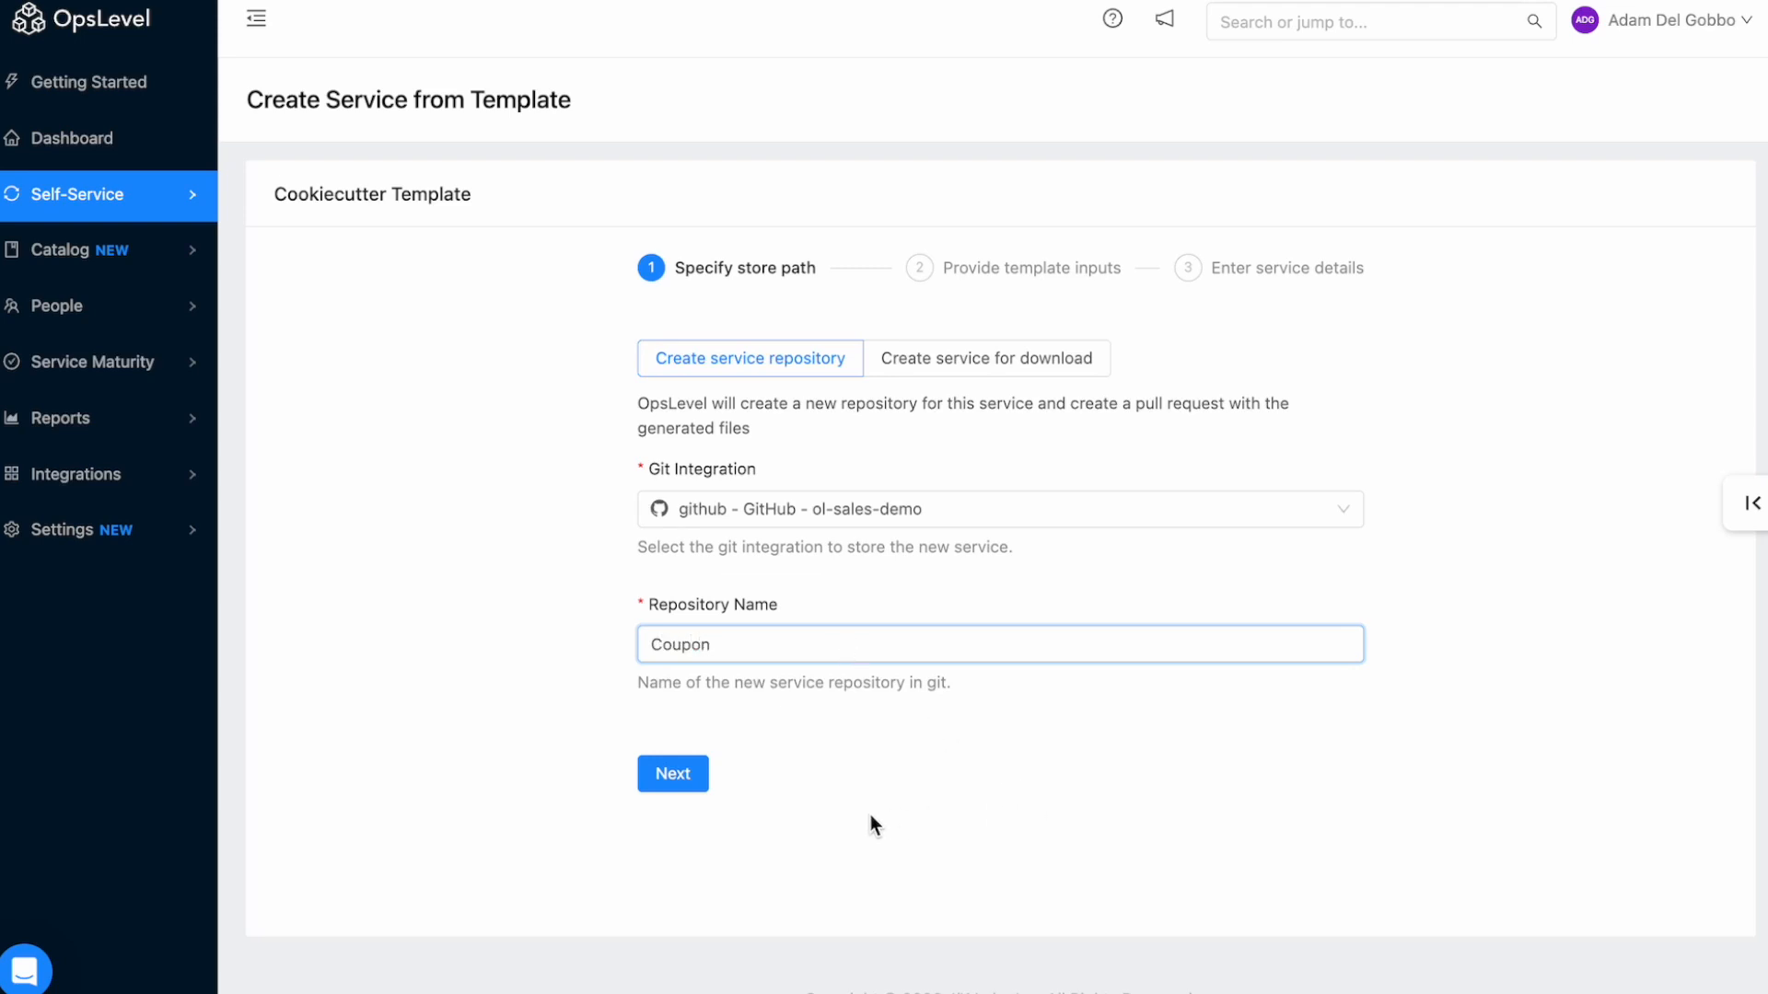
pyautogui.click(671, 773)
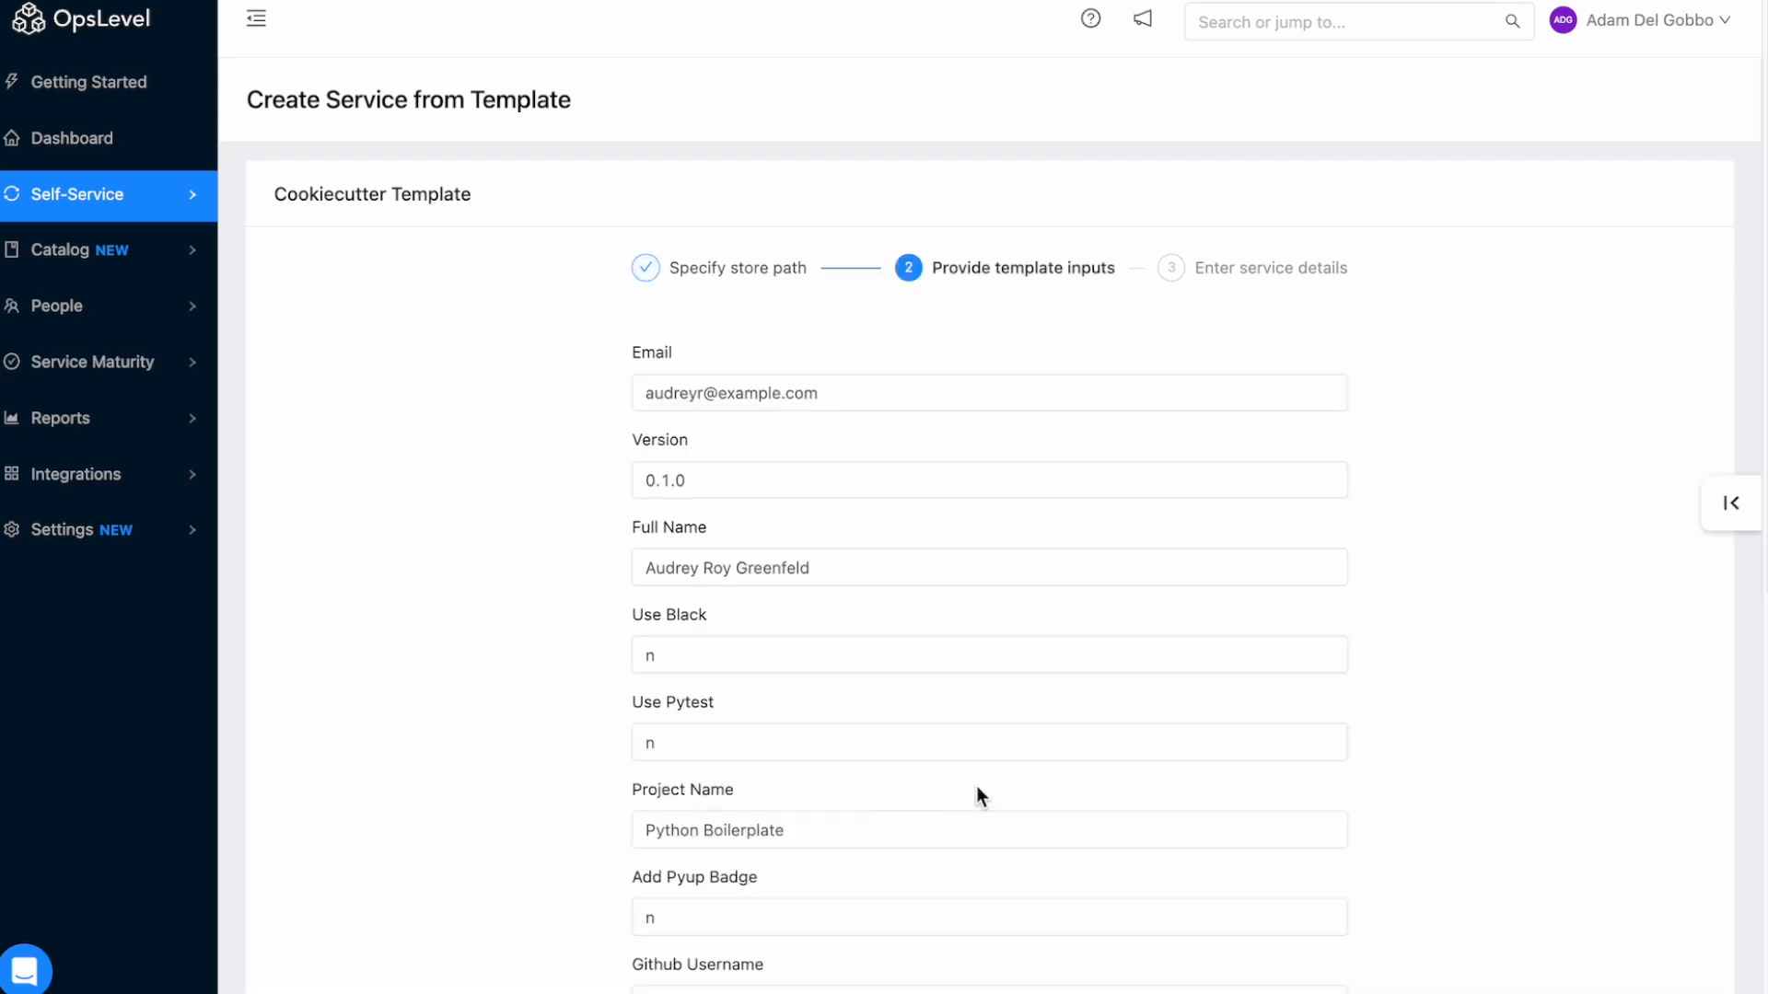
pyautogui.moveTo(623, 374)
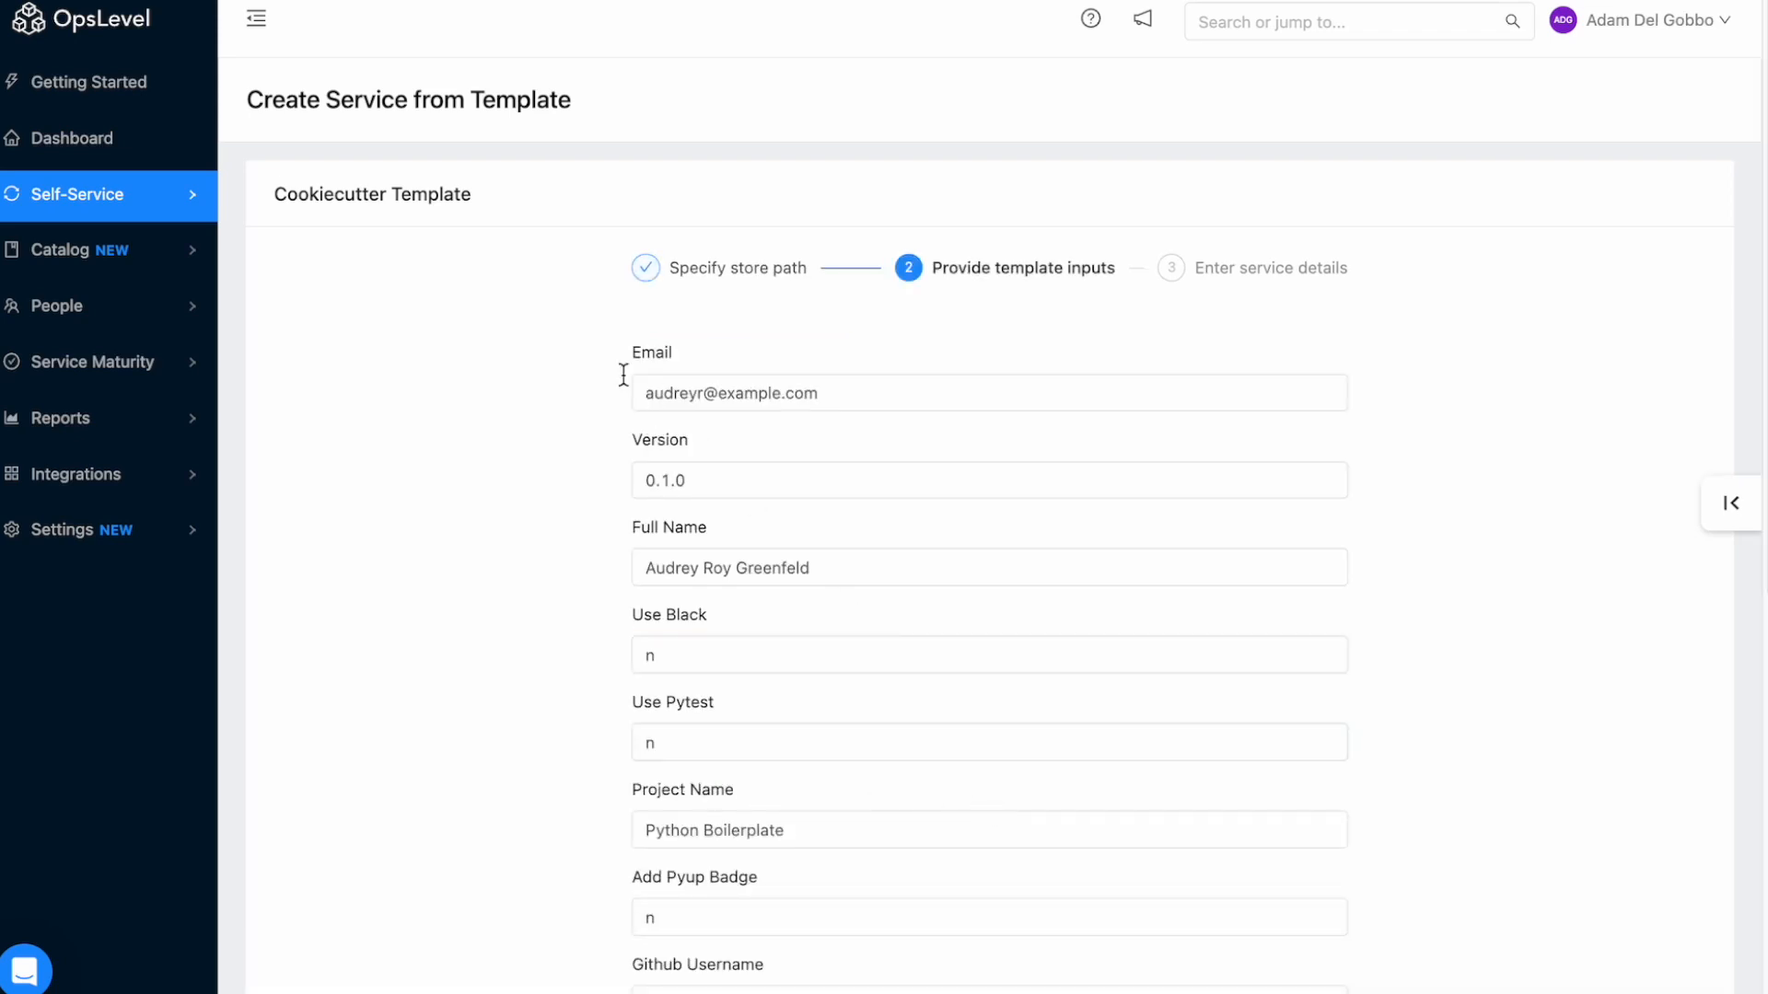
pyautogui.click(77, 194)
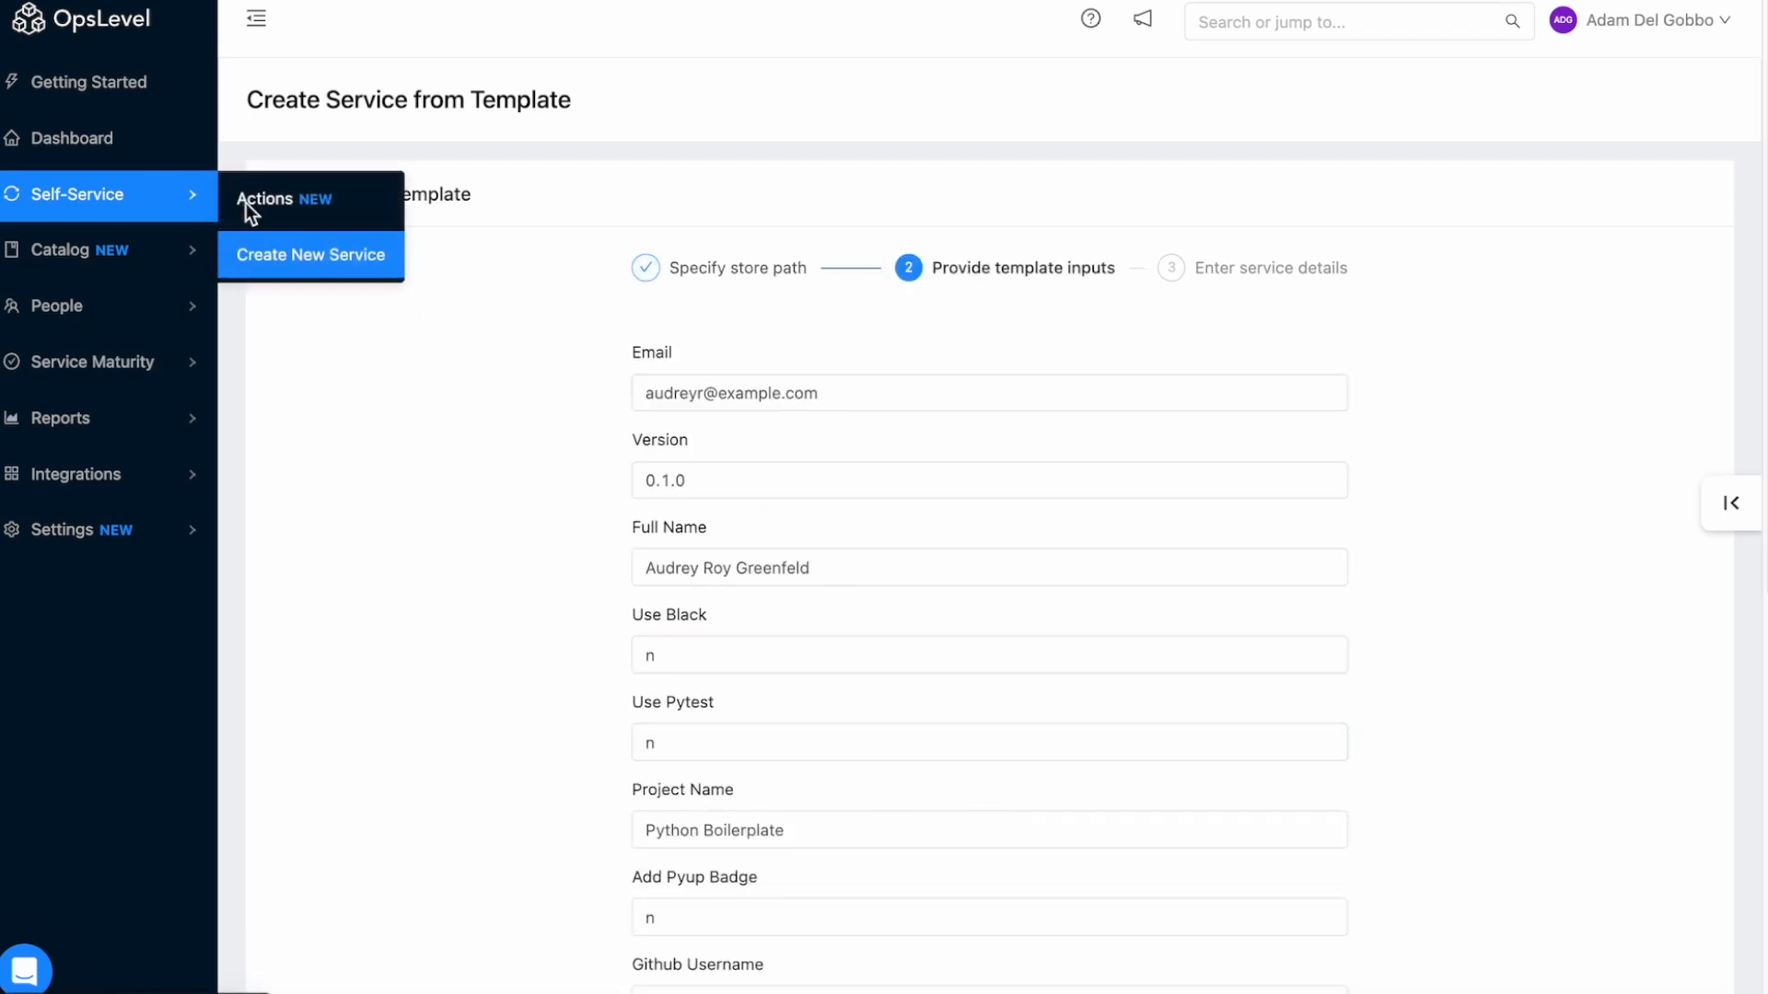
# Open the Self-Service Actions page listing Rollback Last Deploy and other actions.
pyautogui.click(266, 198)
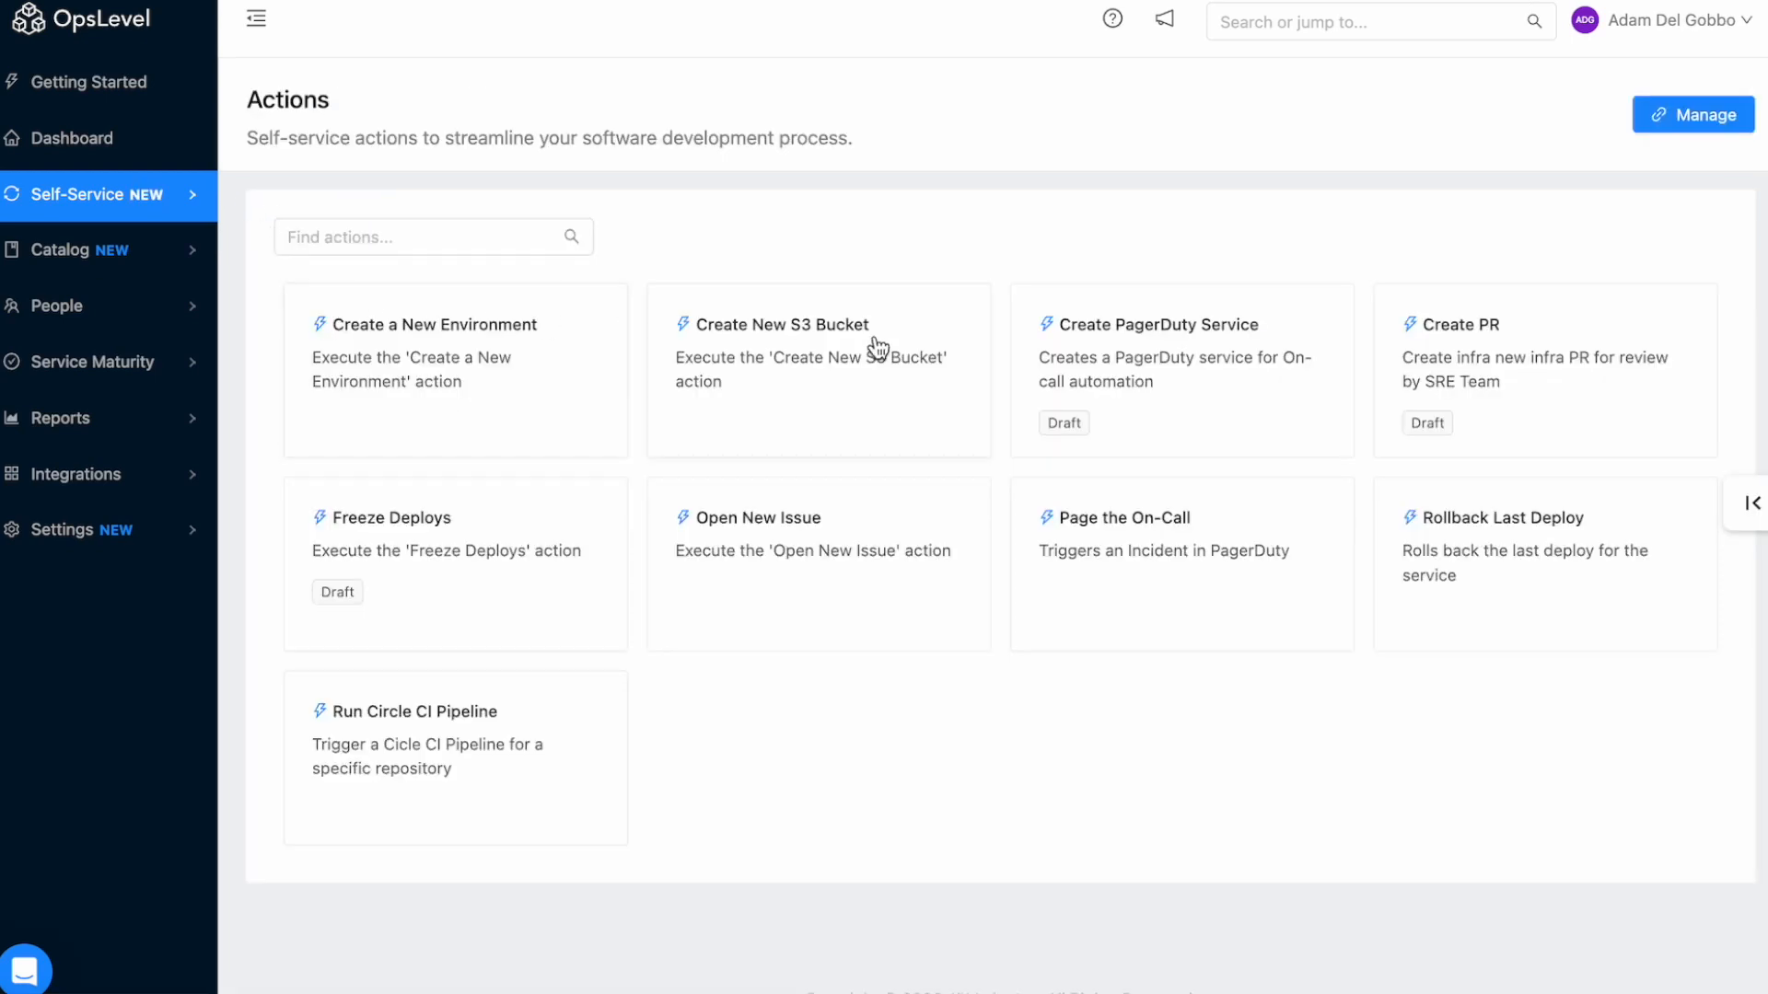
pyautogui.moveTo(1169, 785)
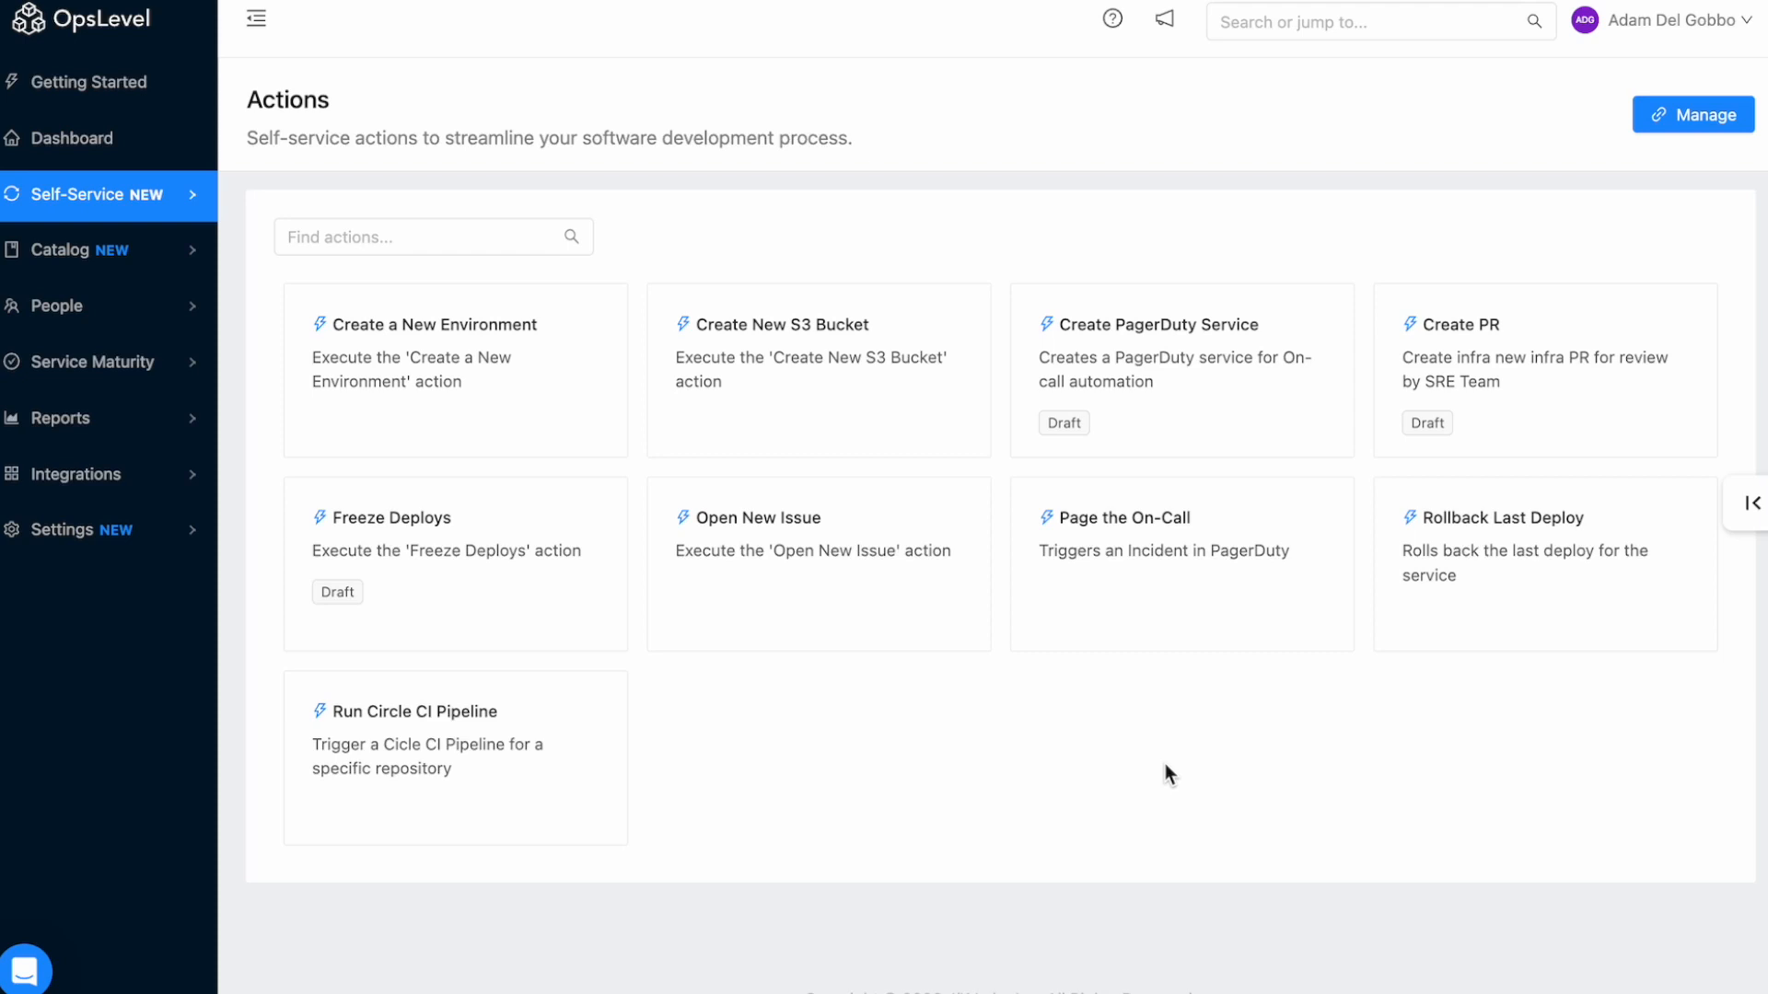
pyautogui.moveTo(1550, 620)
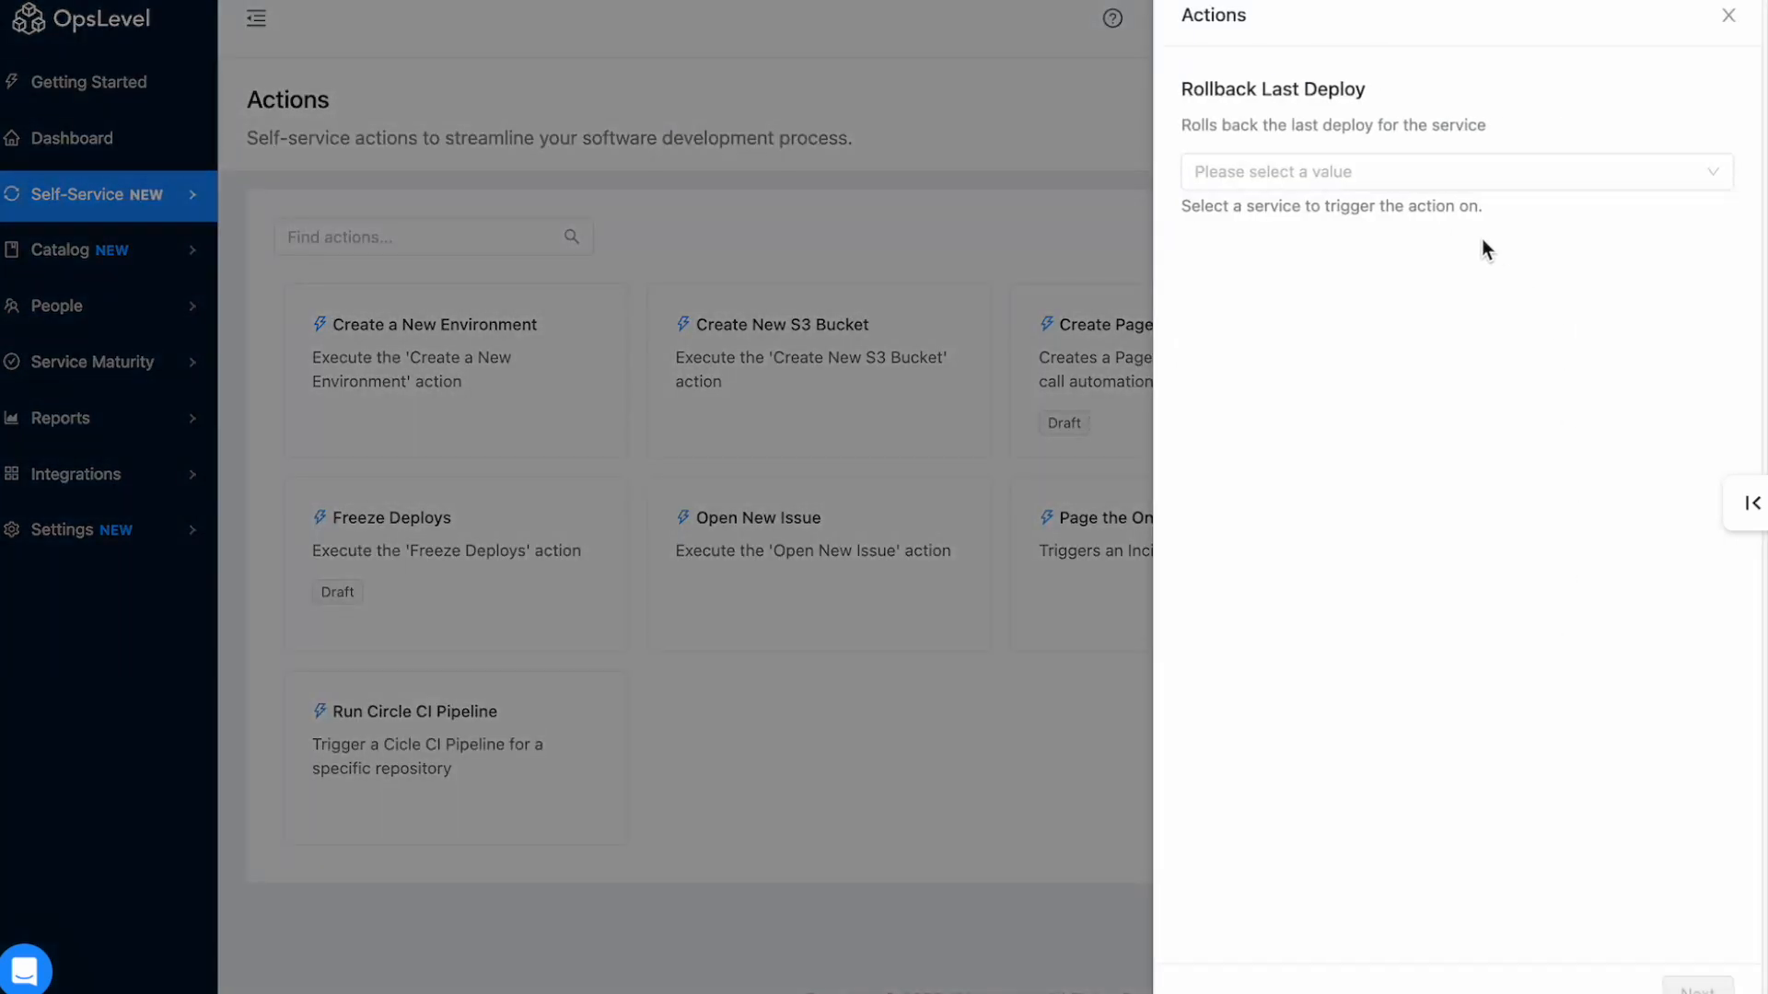
# Execute Rollback Last Deploy for Catalog Service in the Production environment.
pyautogui.click(1453, 171)
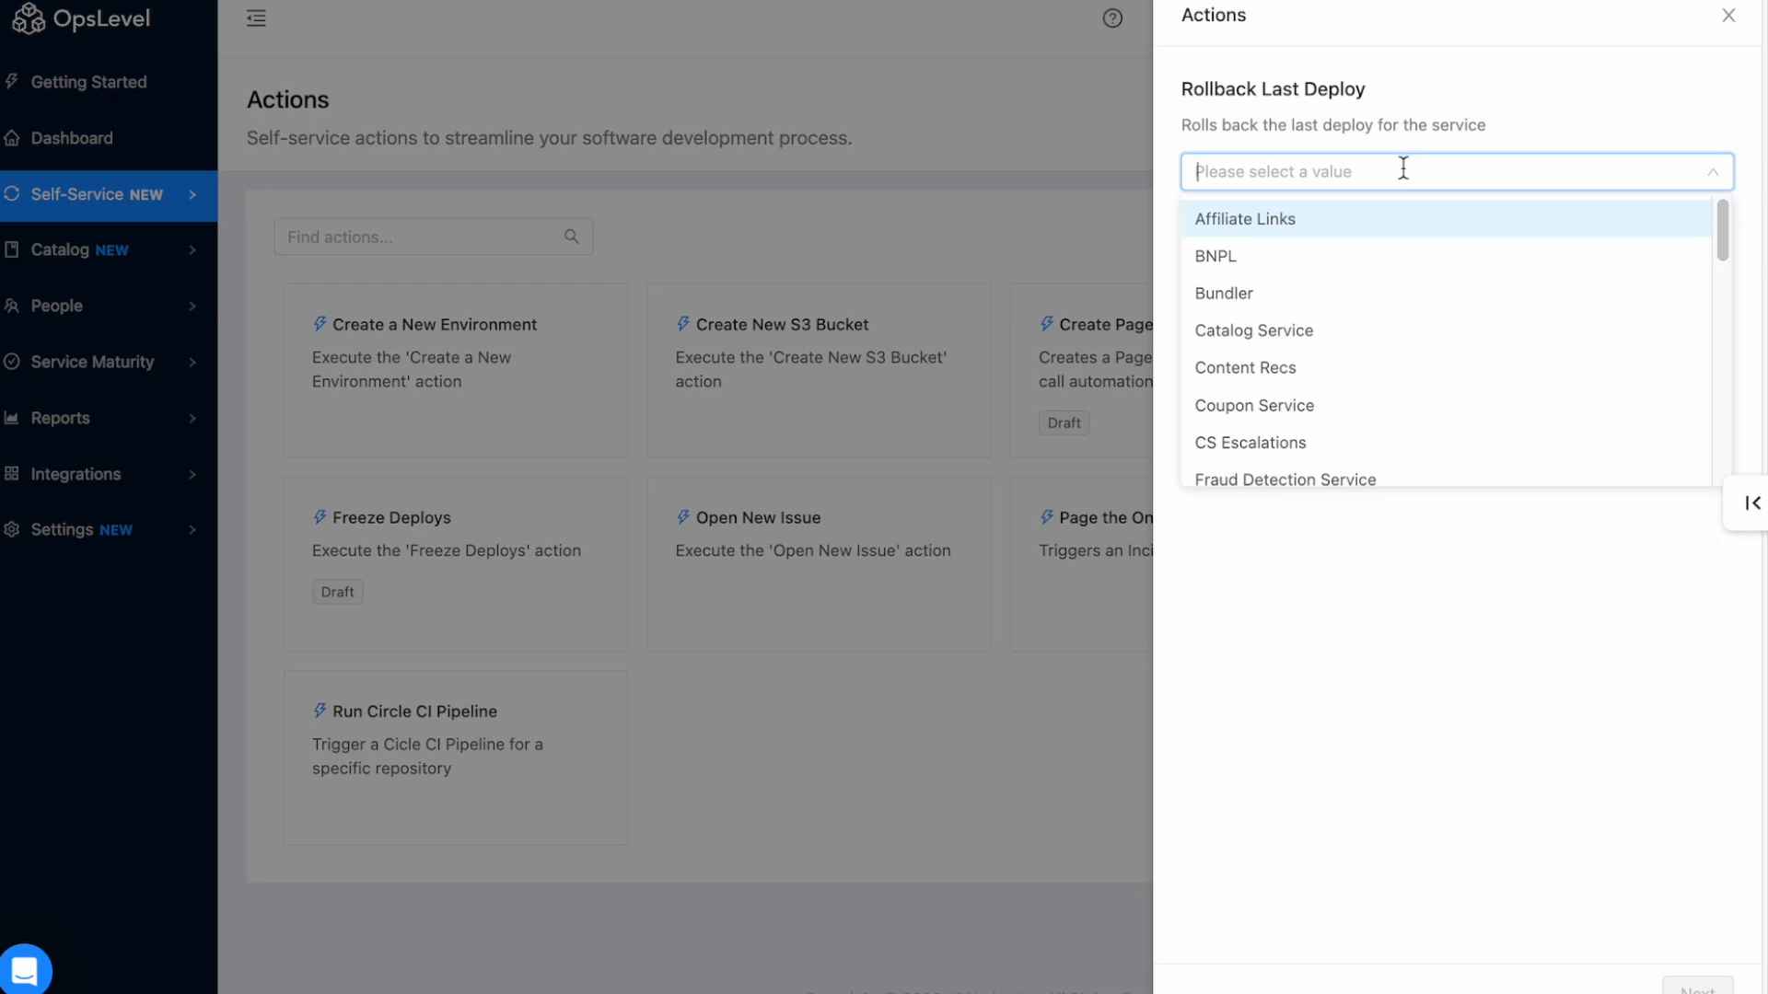
pyautogui.click(1252, 330)
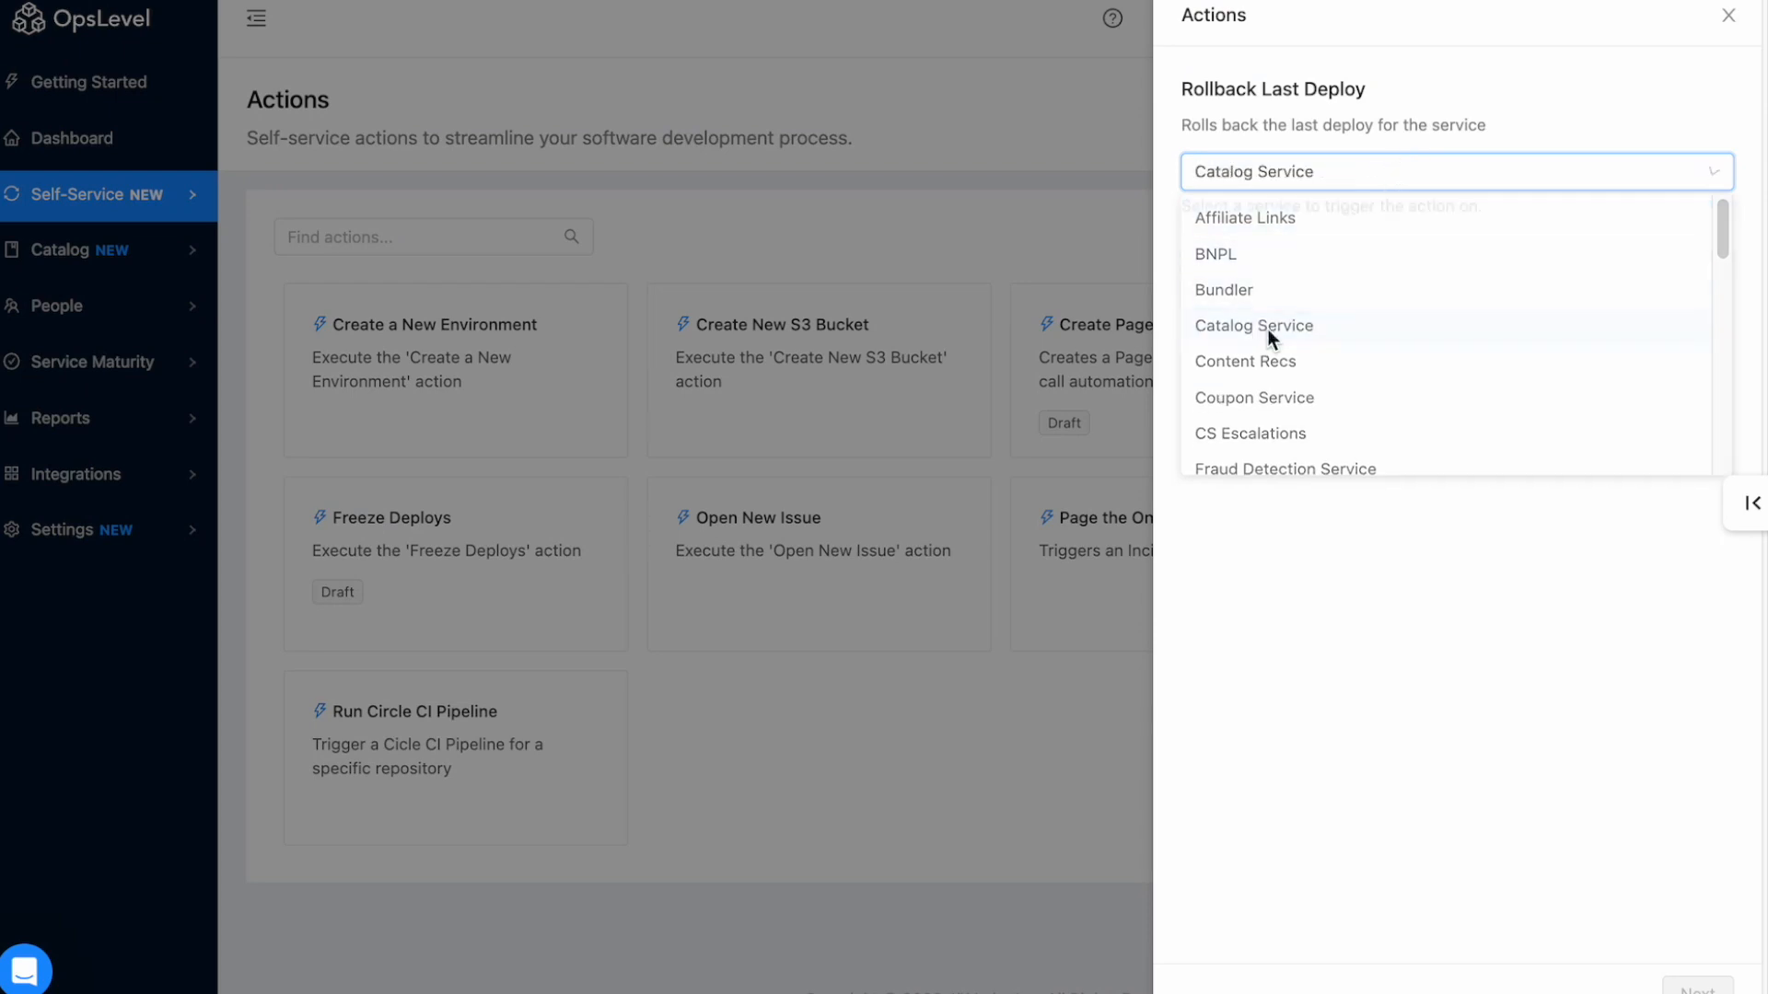
pyautogui.click(1252, 325)
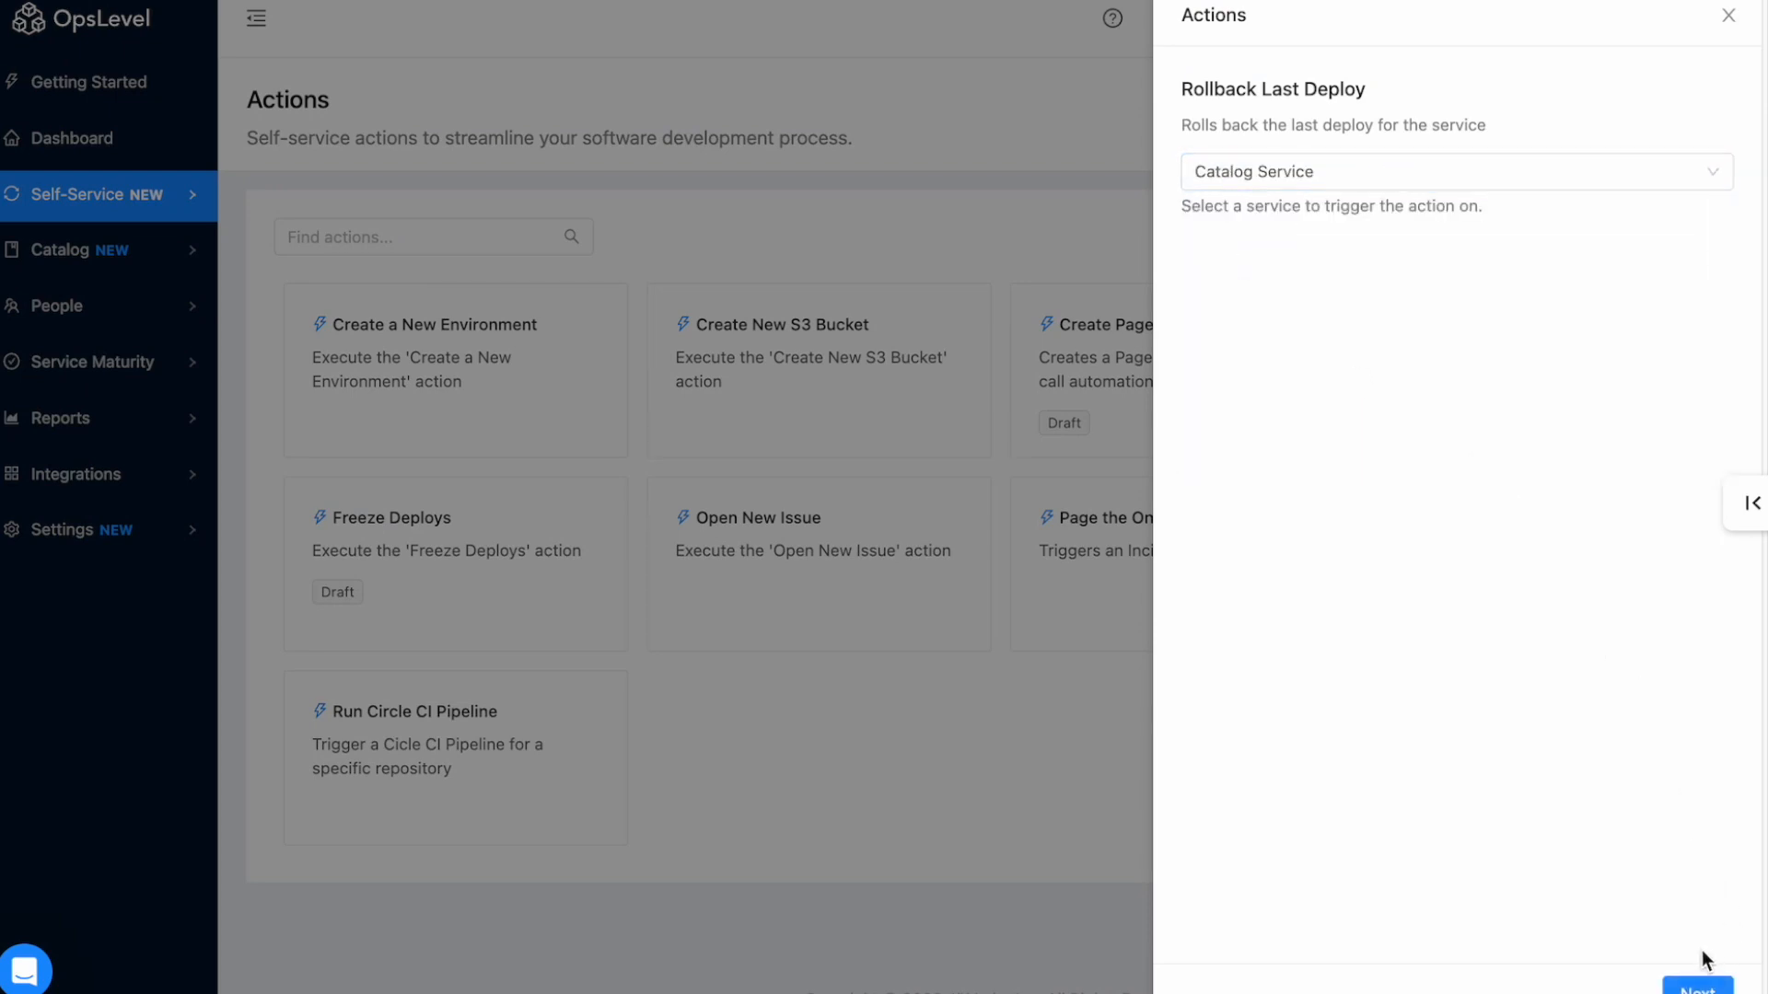
pyautogui.click(1697, 989)
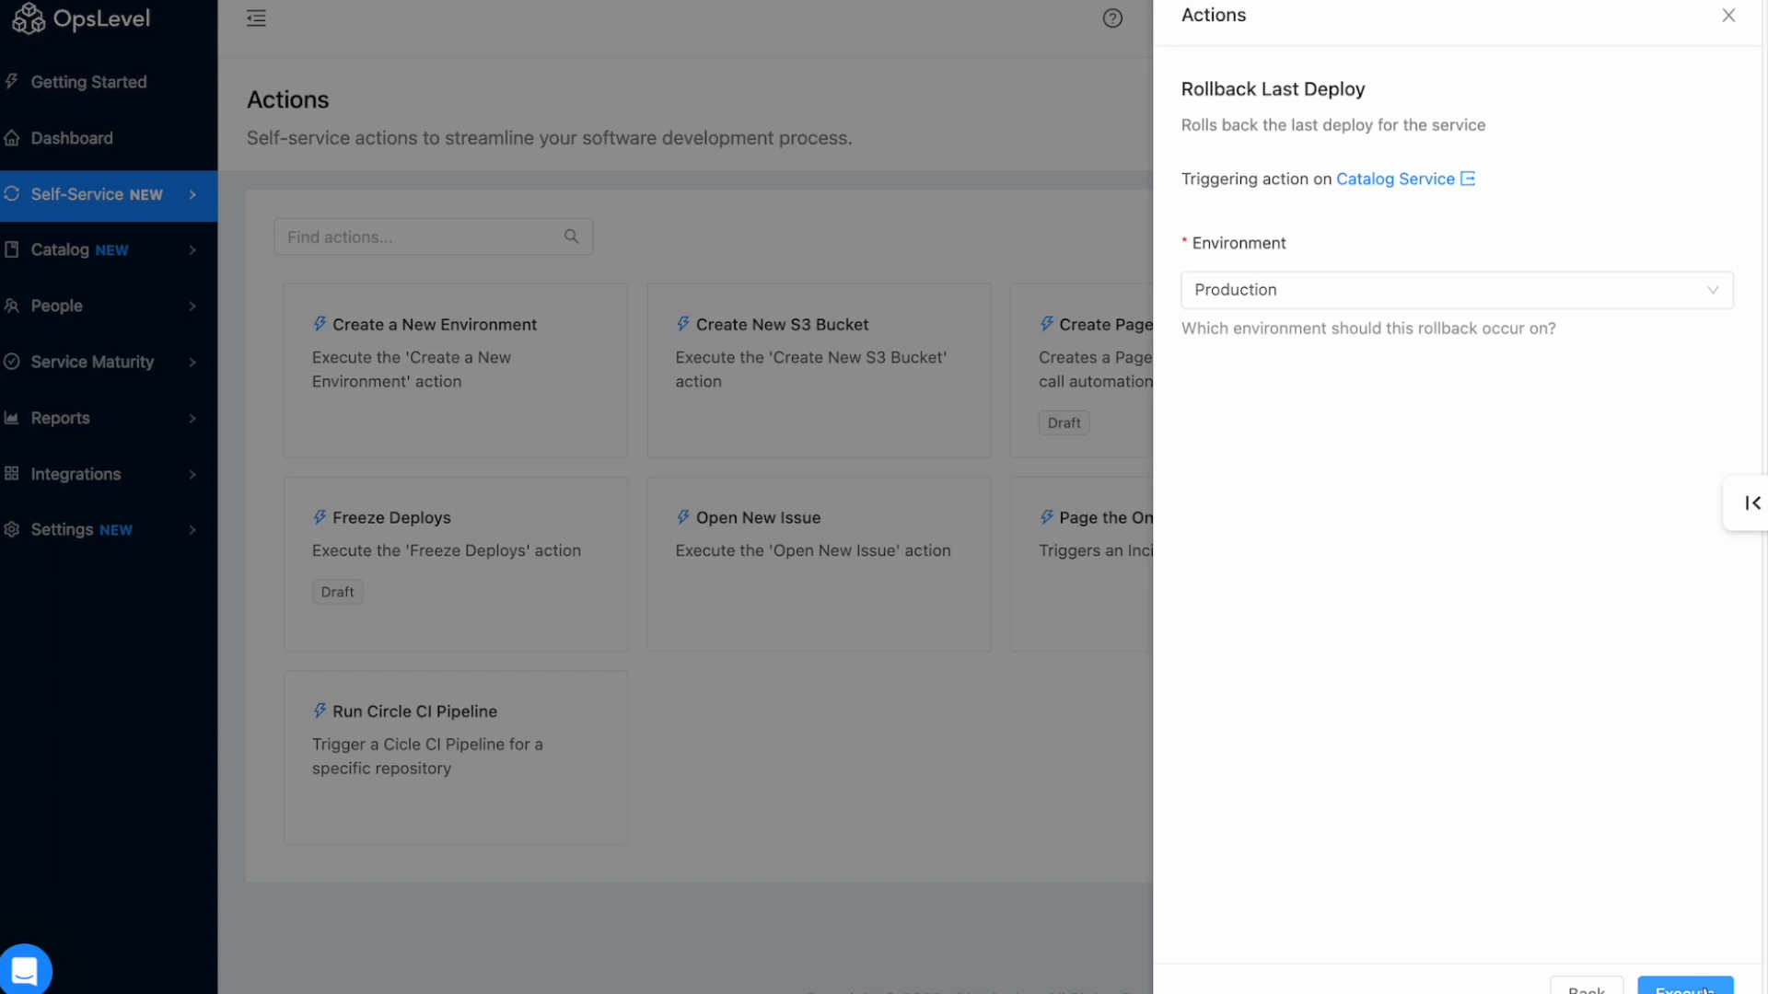
pyautogui.click(1684, 989)
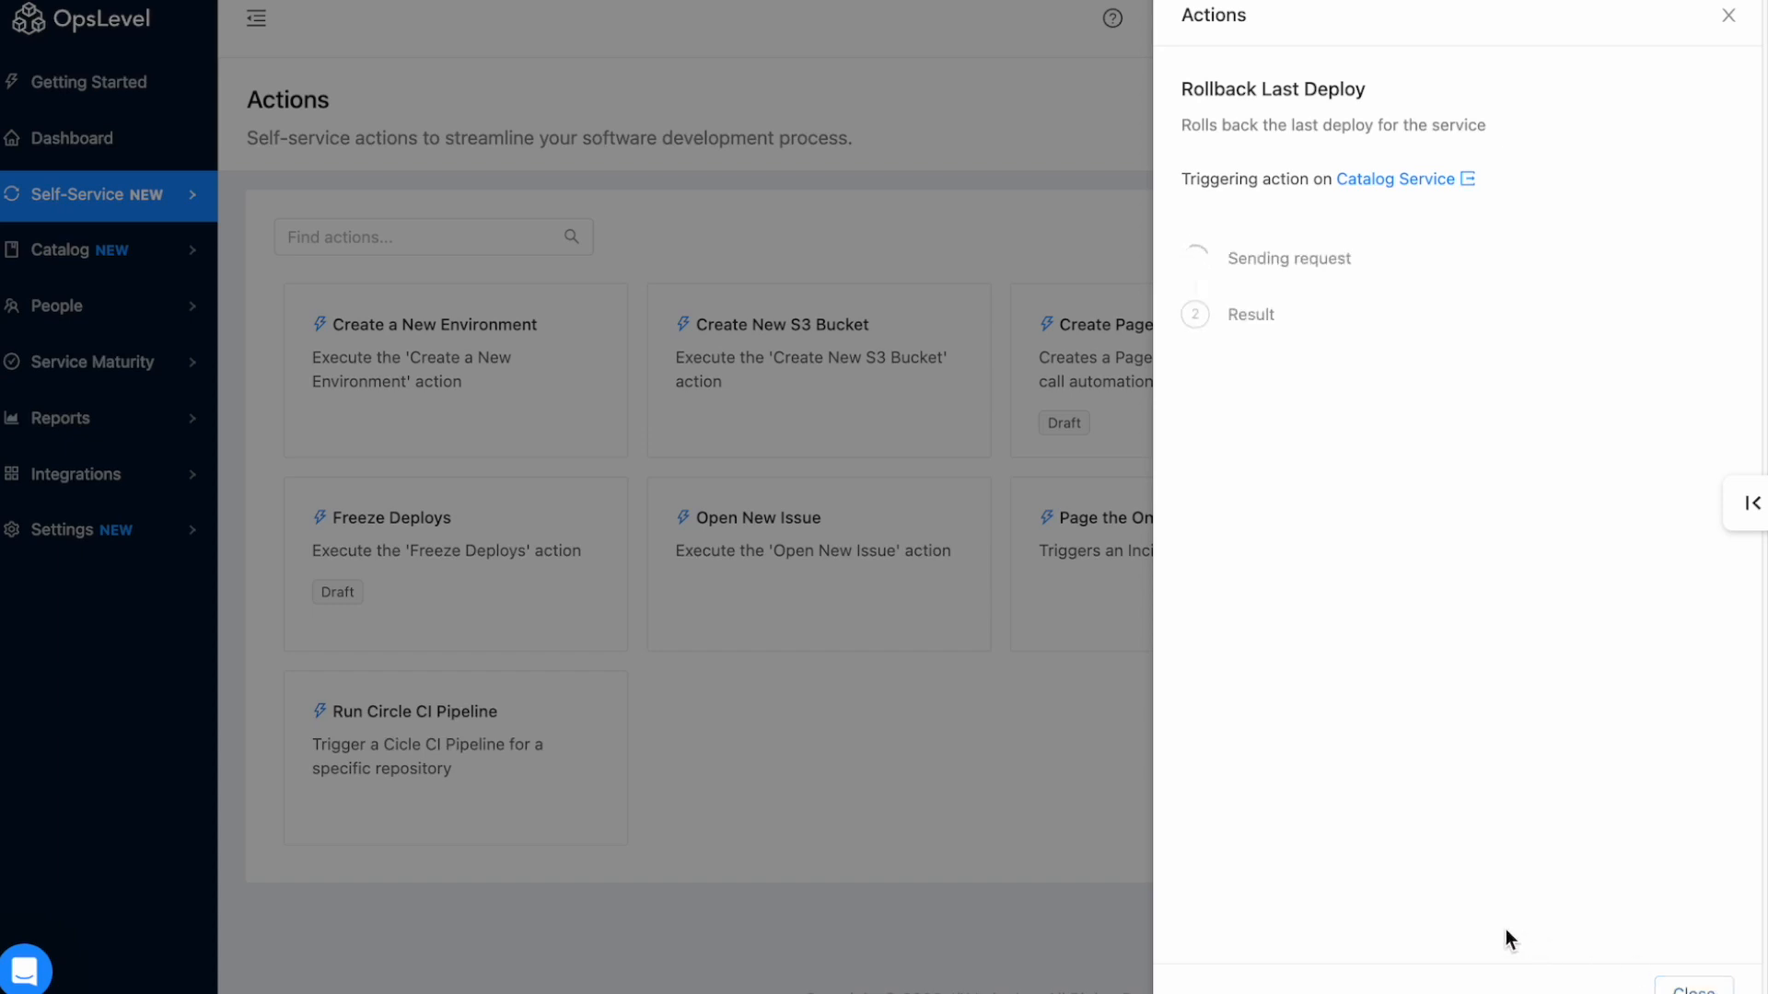